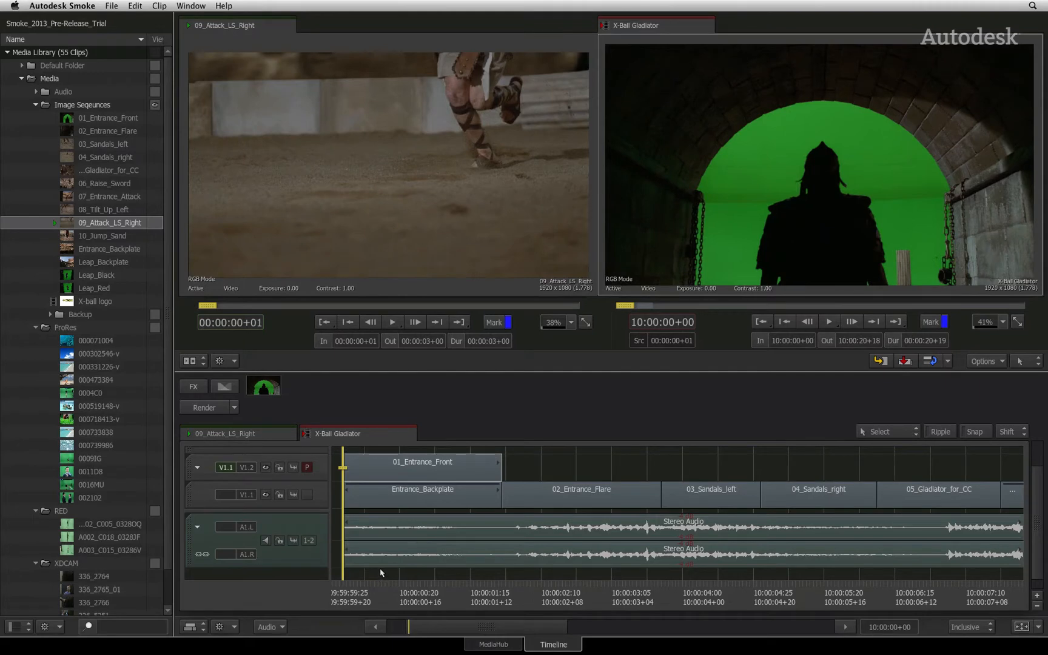
pyautogui.moveTo(372, 576)
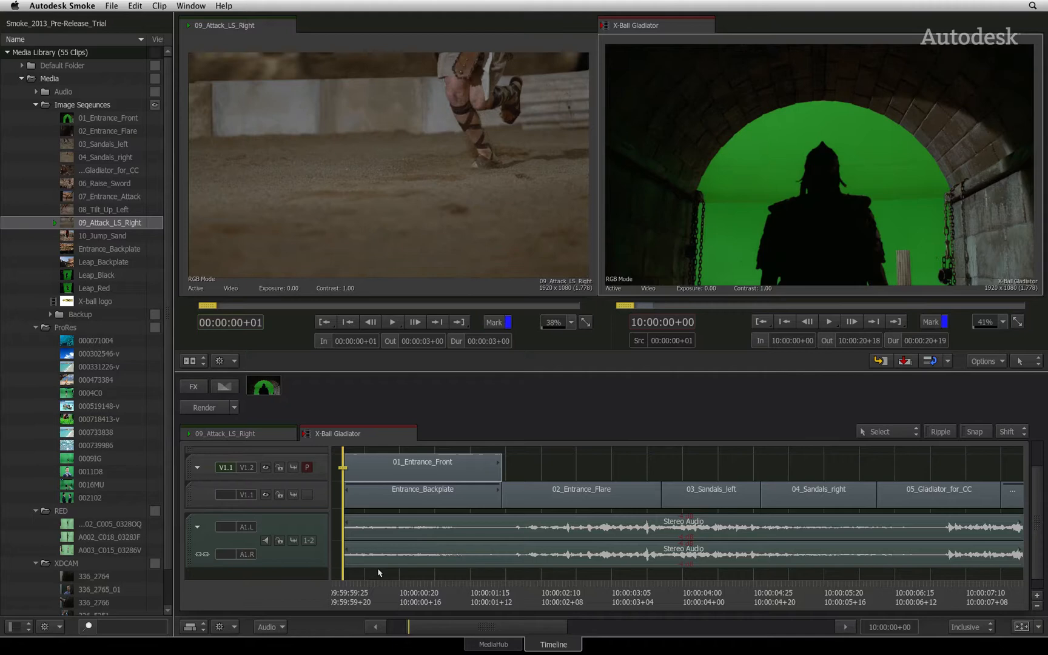
pyautogui.moveTo(378, 579)
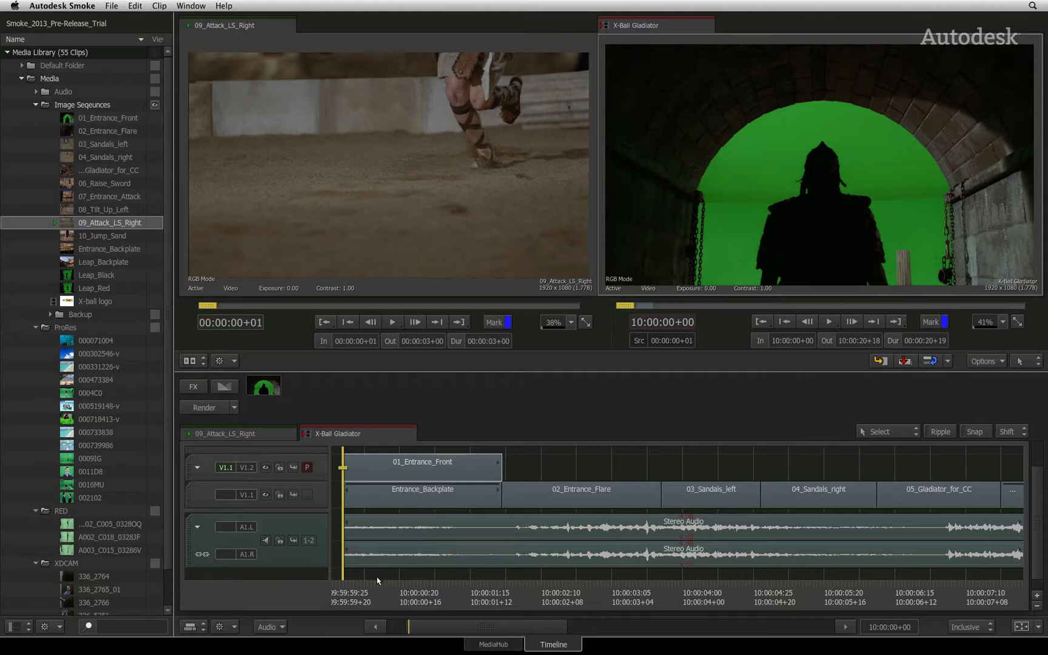
pyautogui.moveTo(378, 578)
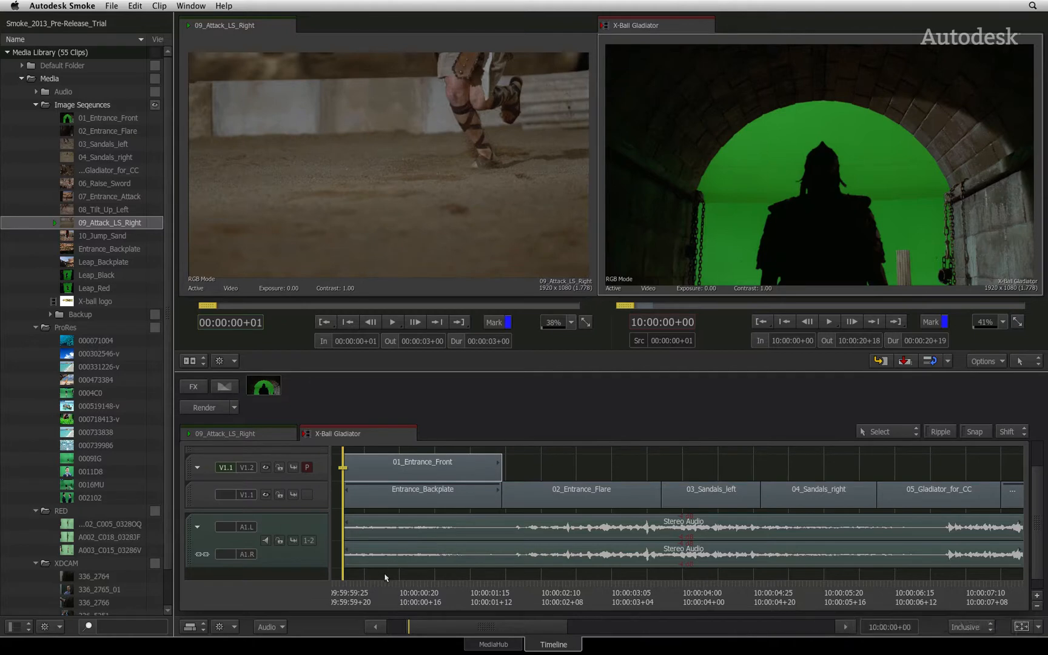
pyautogui.moveTo(384, 578)
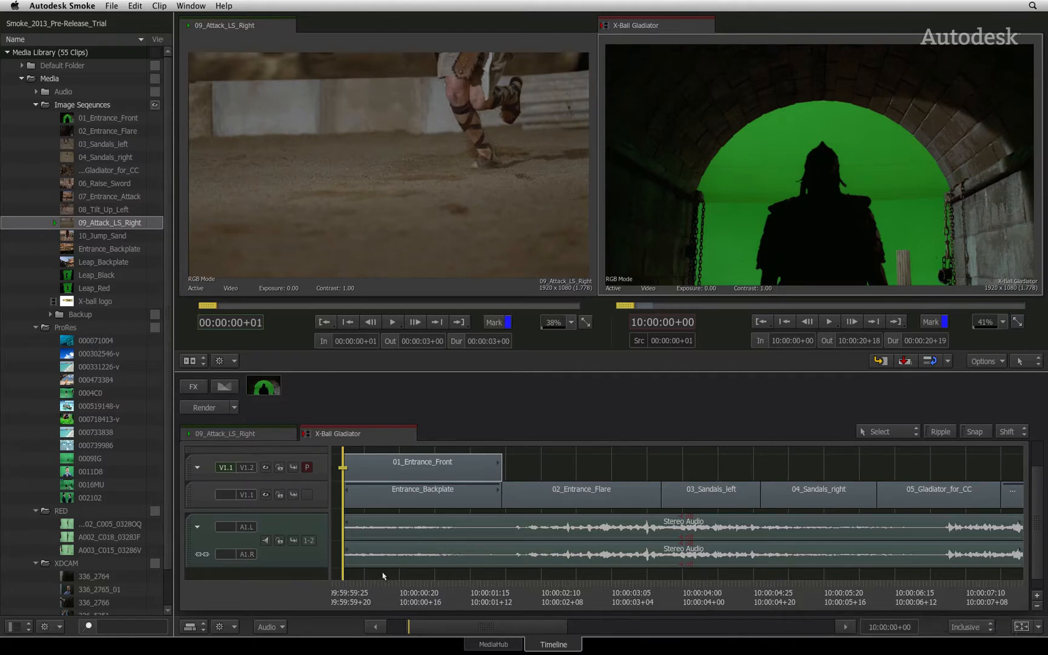
pyautogui.moveTo(319, 500)
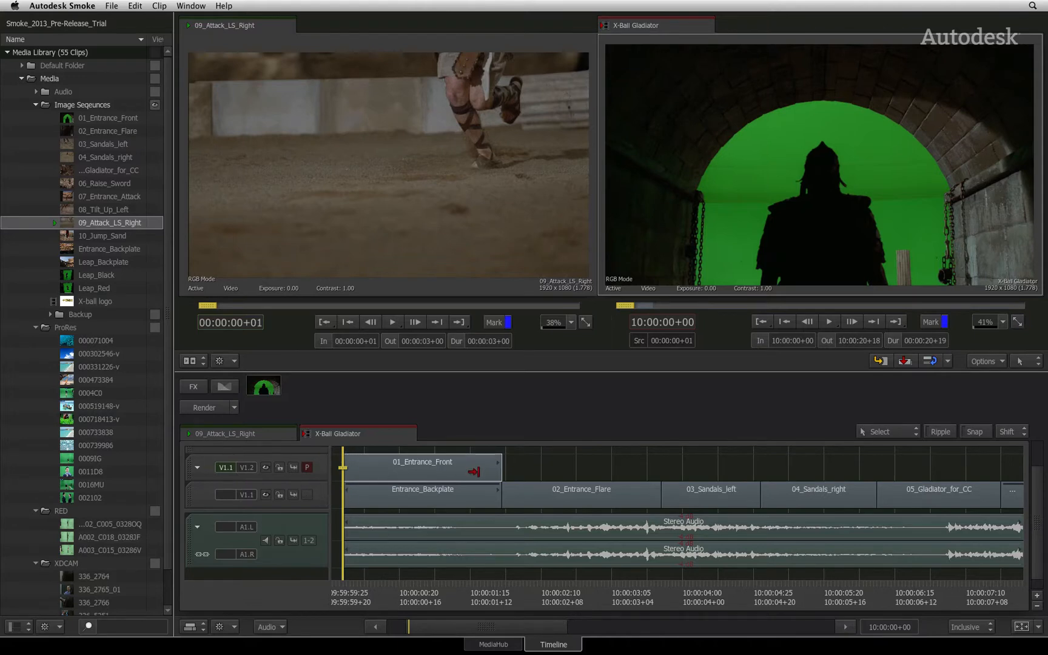
pyautogui.moveTo(488, 342)
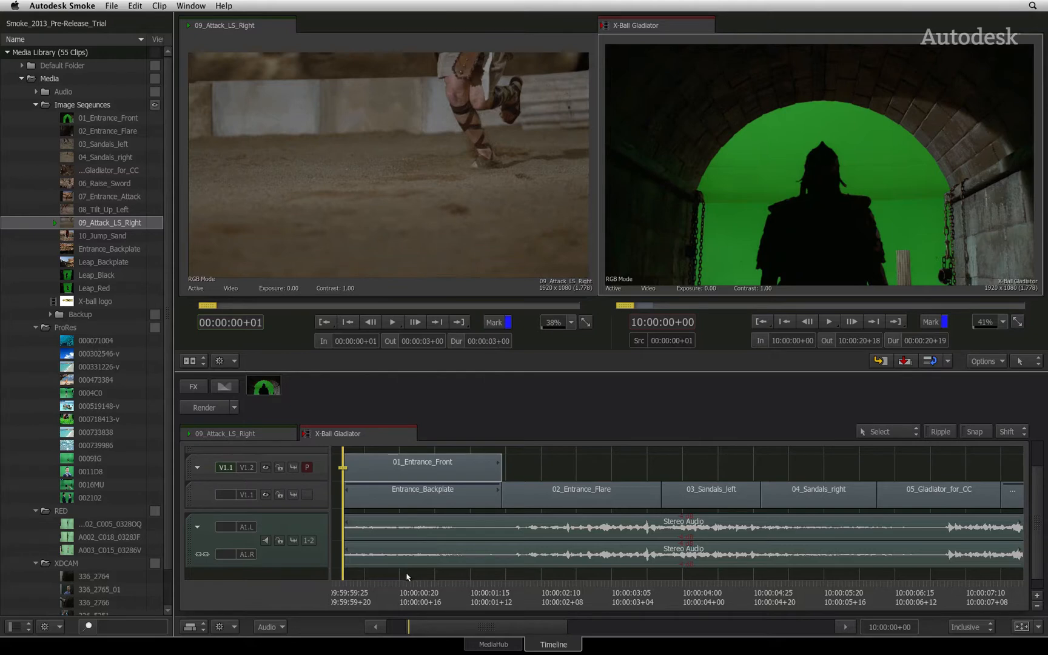
pyautogui.moveTo(327, 583)
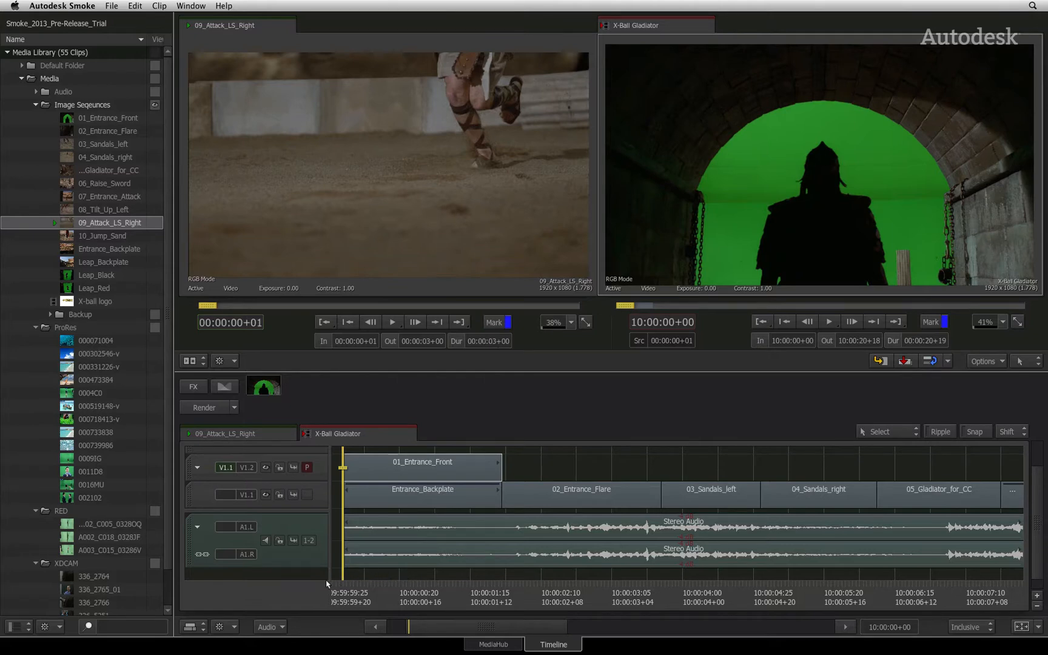
# - Add an Axis effect to 01_Entrance_Front, scaling it to 68 and shifting it left
pyautogui.rightClick(324, 578)
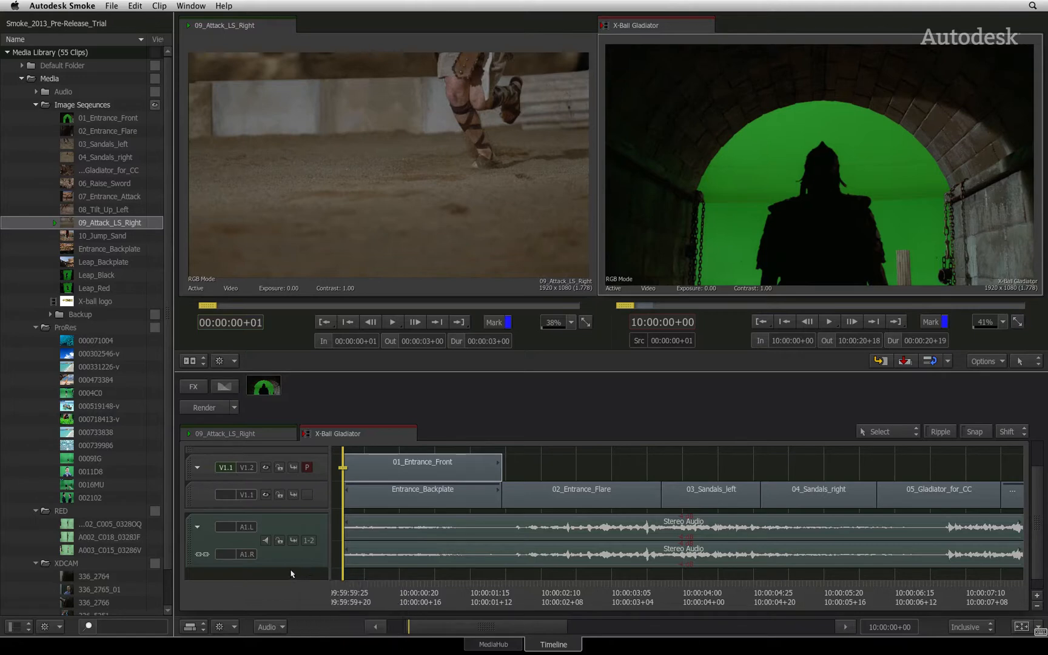
pyautogui.moveTo(431, 507)
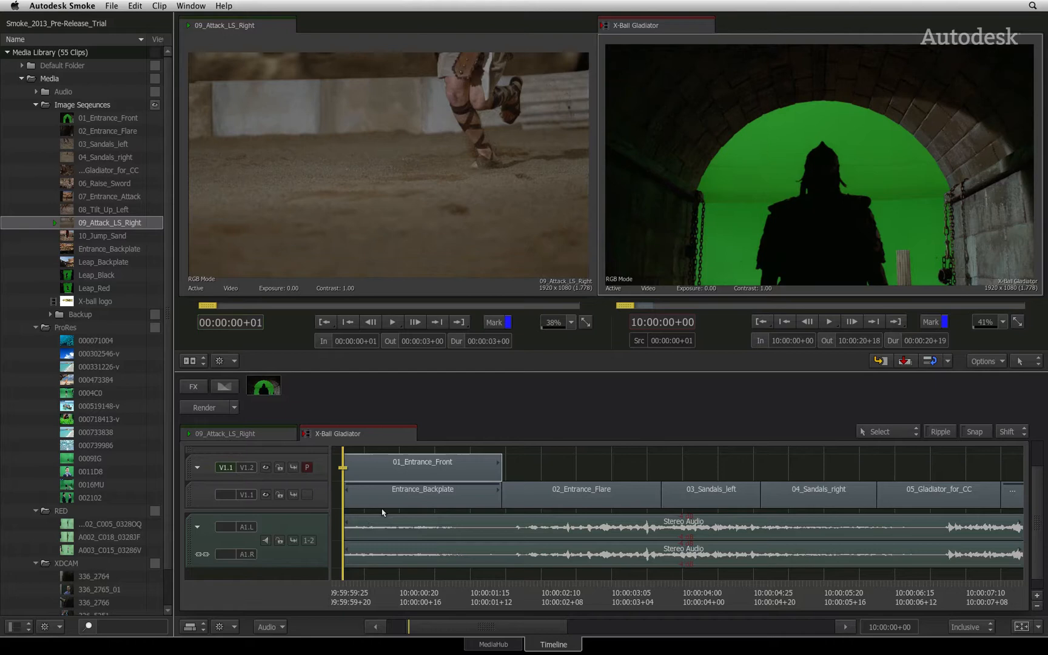
pyautogui.click(420, 466)
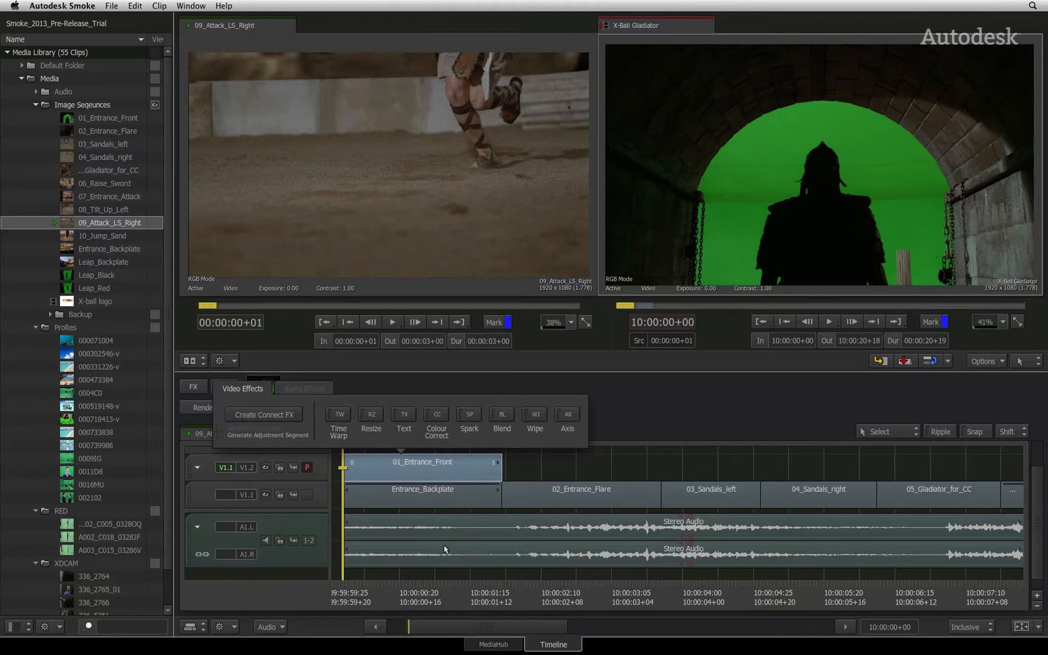
pyautogui.click(567, 419)
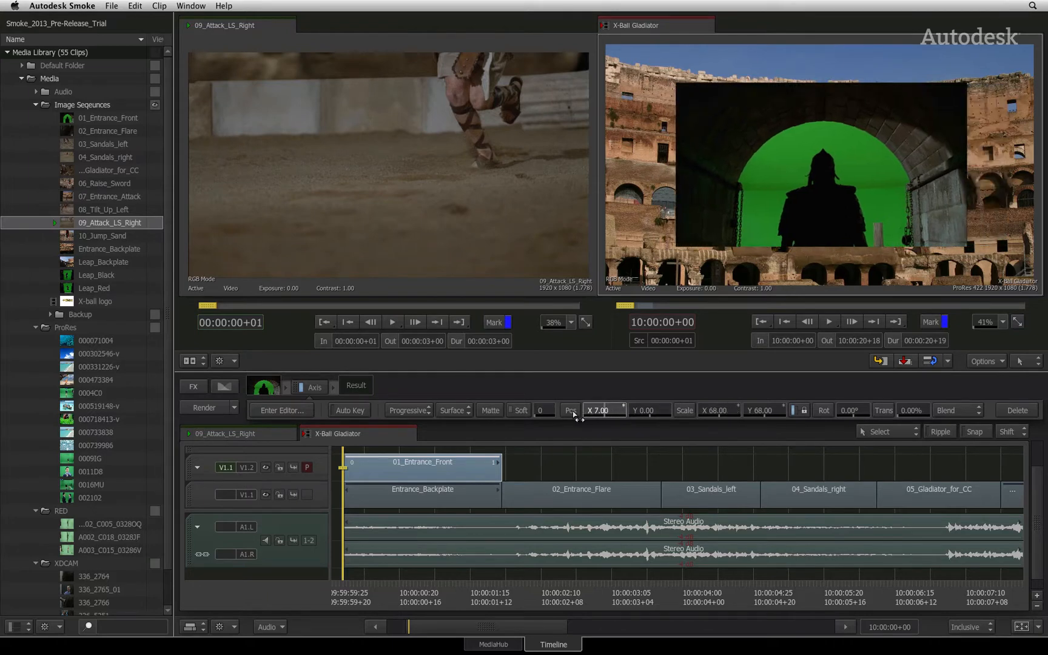
pyautogui.moveTo(601, 410); pyautogui.dragTo(575, 410)
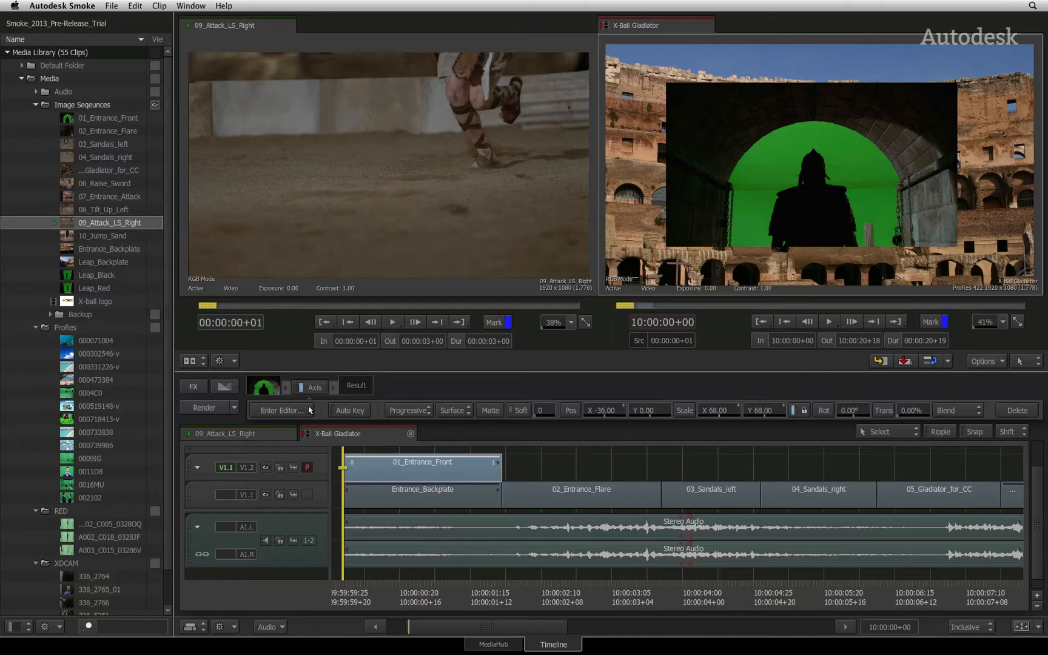
# - In the Axis editor, reset all values and switch preview to Preview FX
pyautogui.click(282, 410)
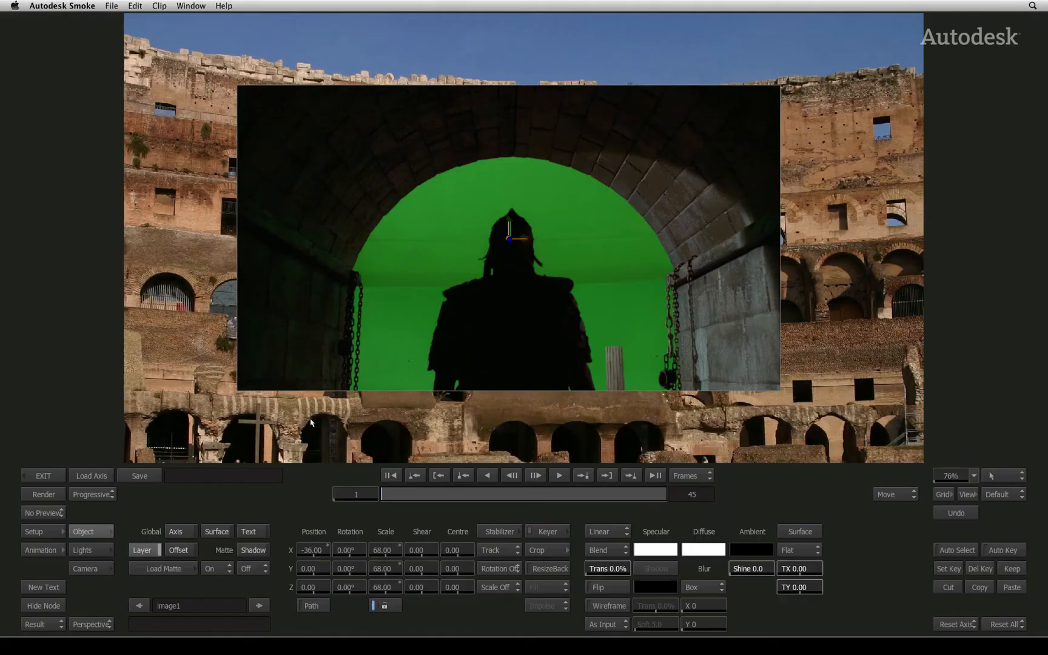
pyautogui.moveTo(299, 487)
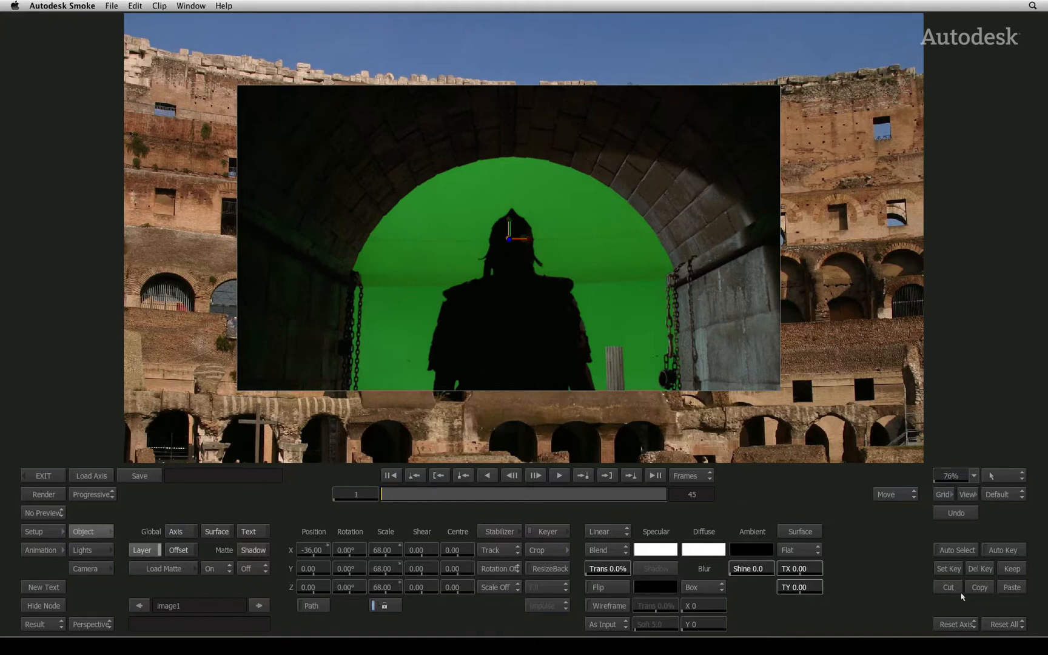
pyautogui.moveTo(1016, 627)
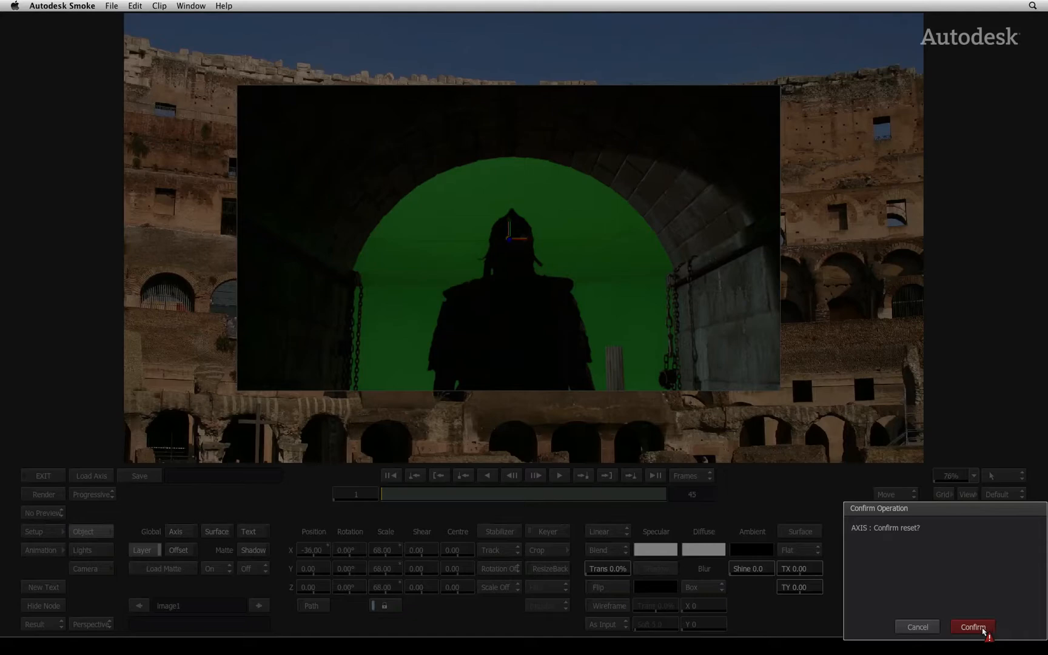
pyautogui.click(972, 627)
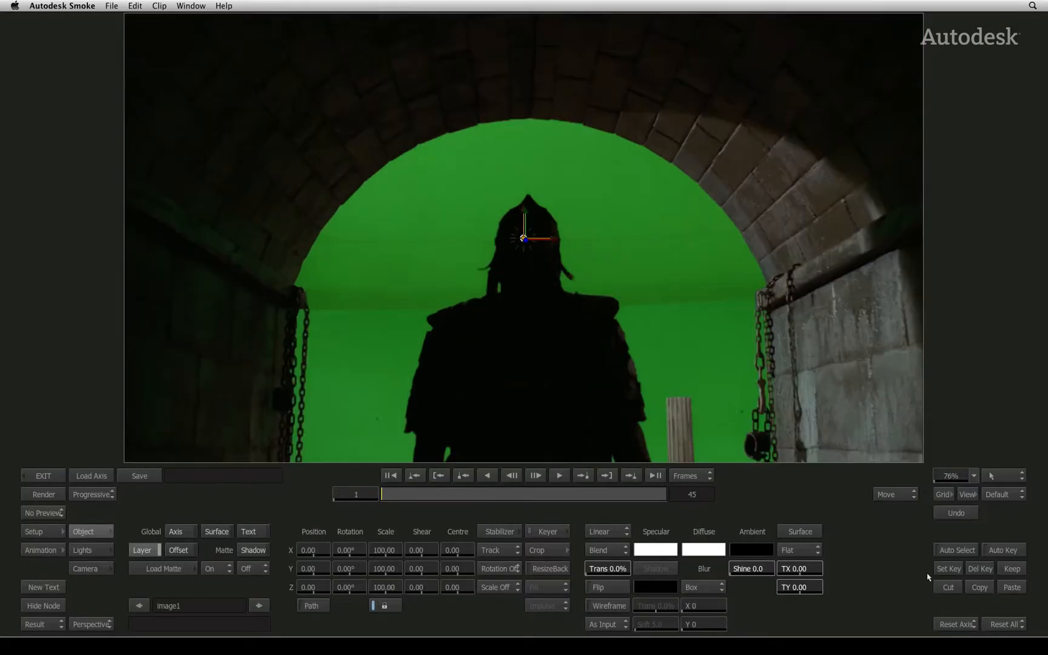
pyautogui.moveTo(433, 515)
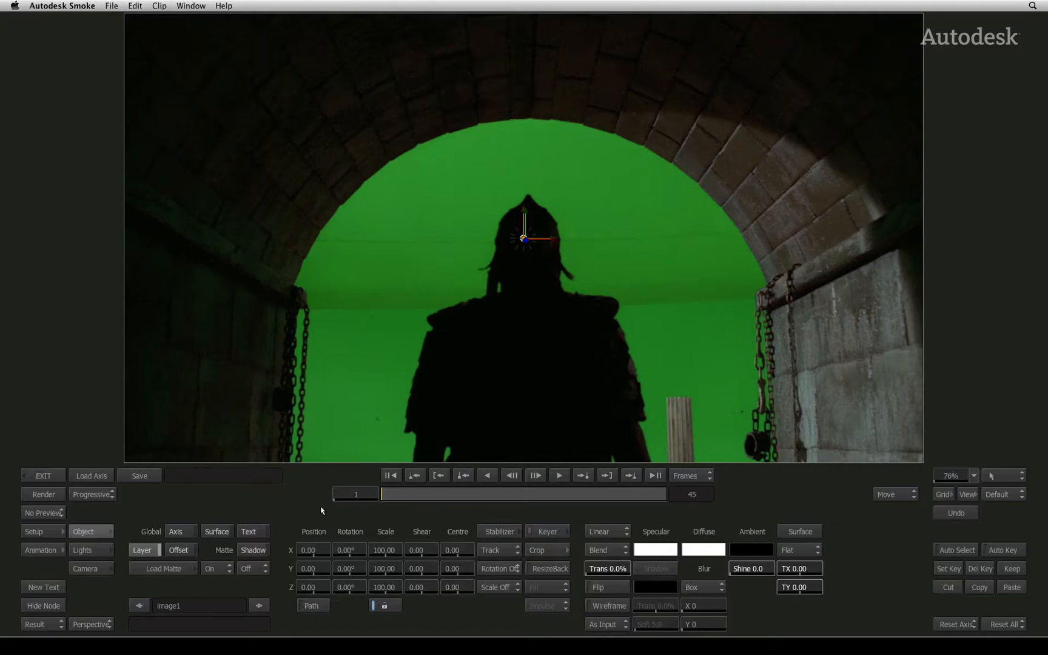
pyautogui.click(43, 513)
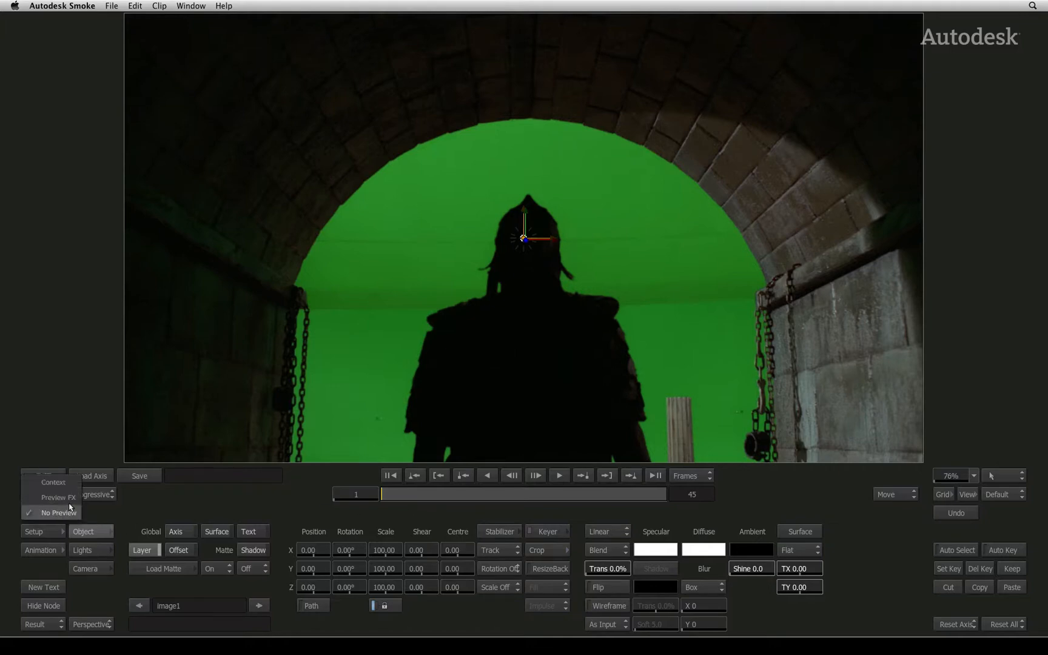
pyautogui.click(59, 497)
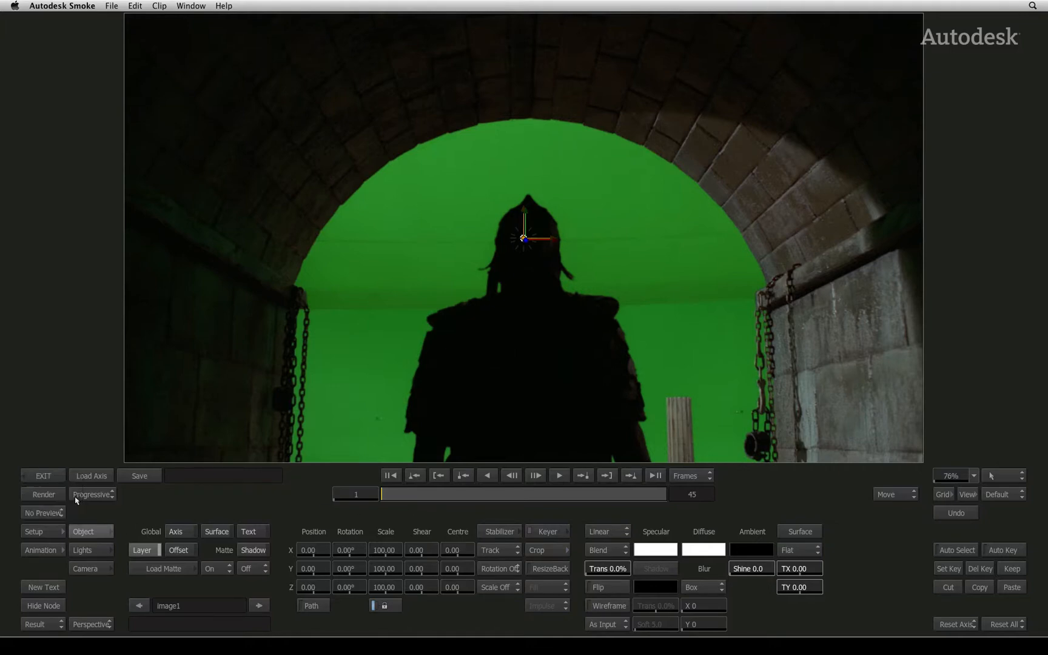
pyautogui.click(40, 512)
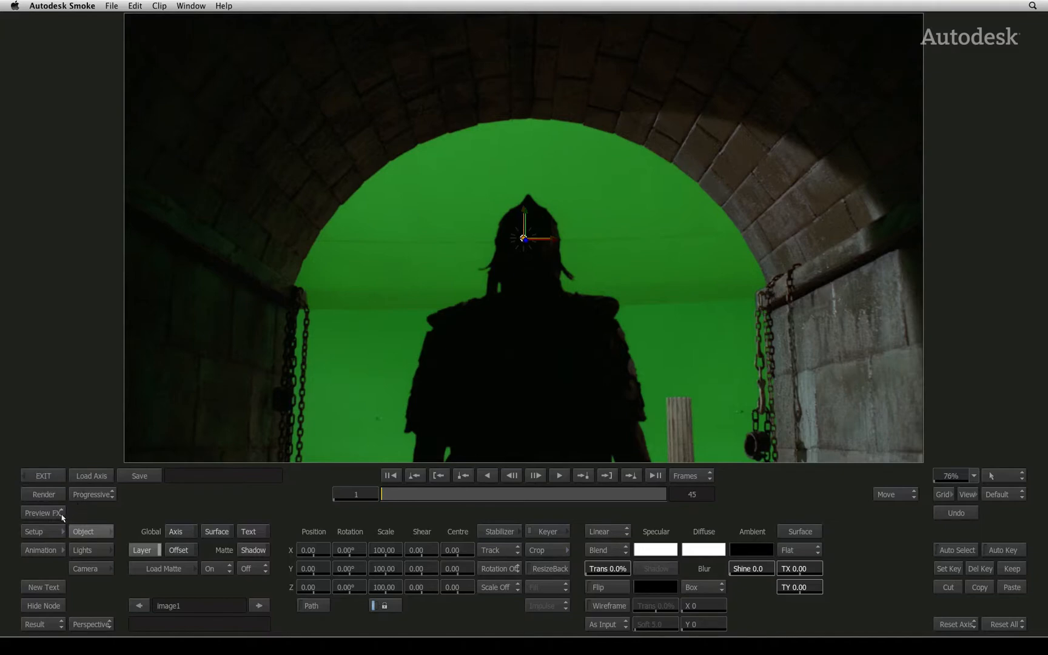
pyautogui.click(42, 513)
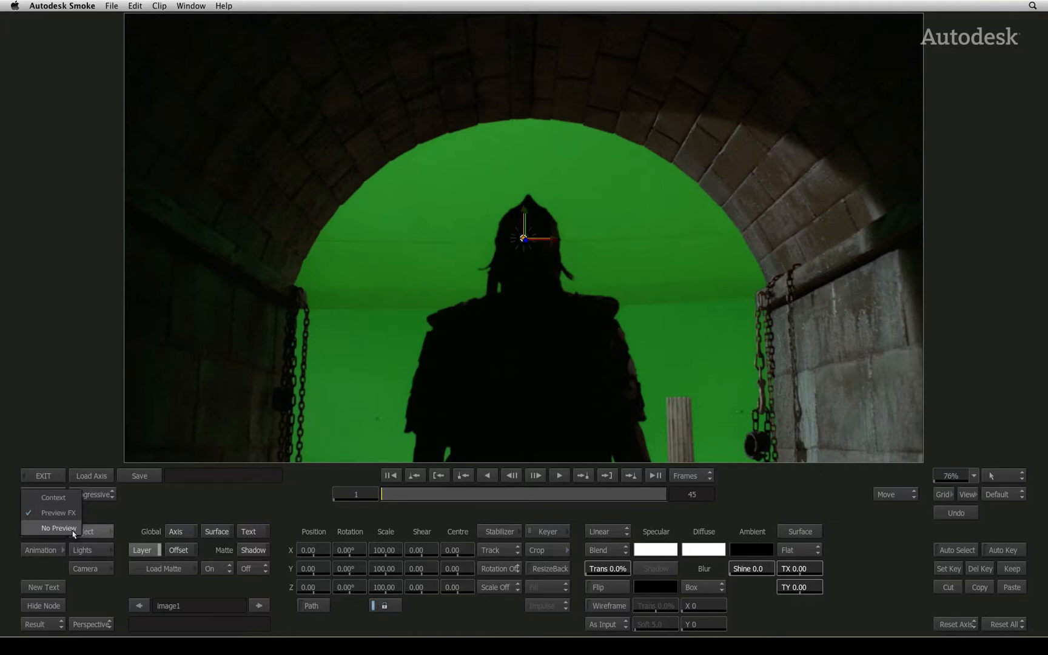
pyautogui.moveTo(59, 512)
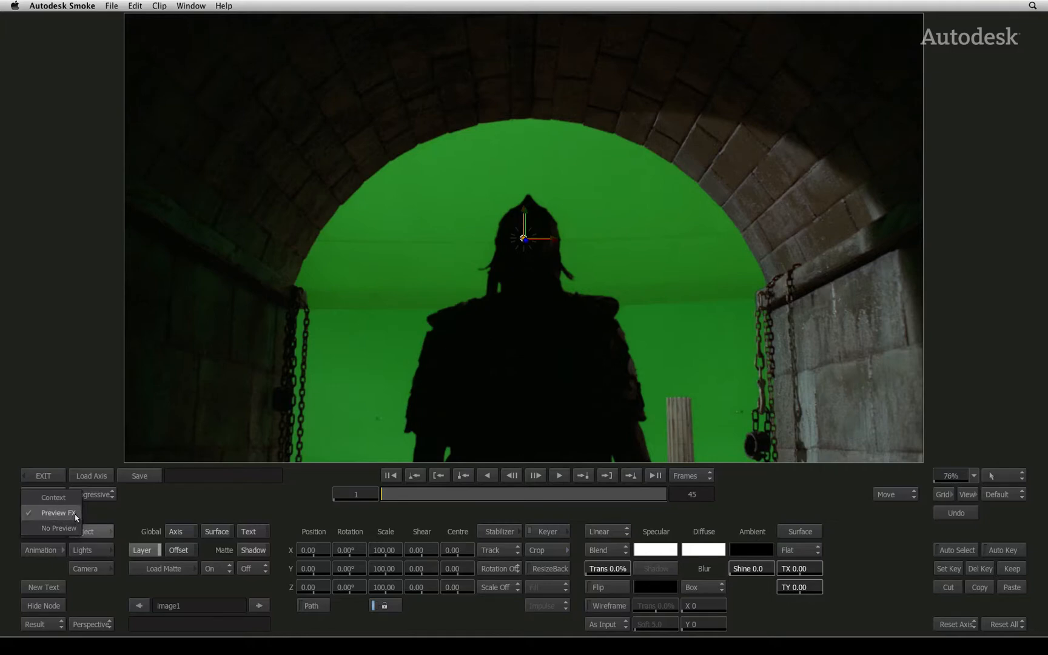
pyautogui.click(57, 512)
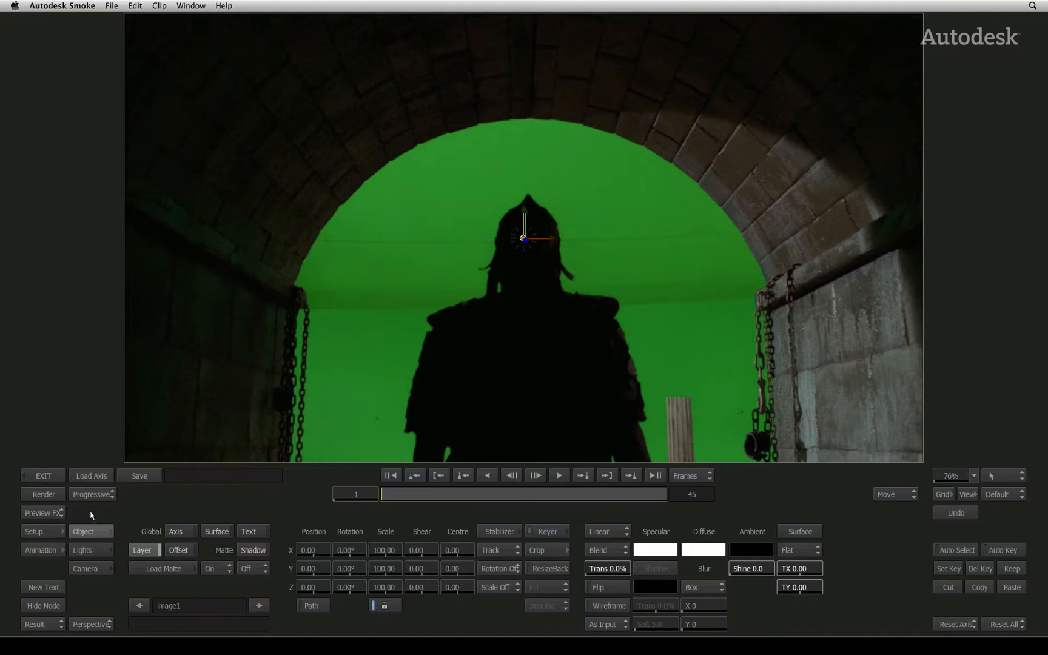
pyautogui.moveTo(123, 507)
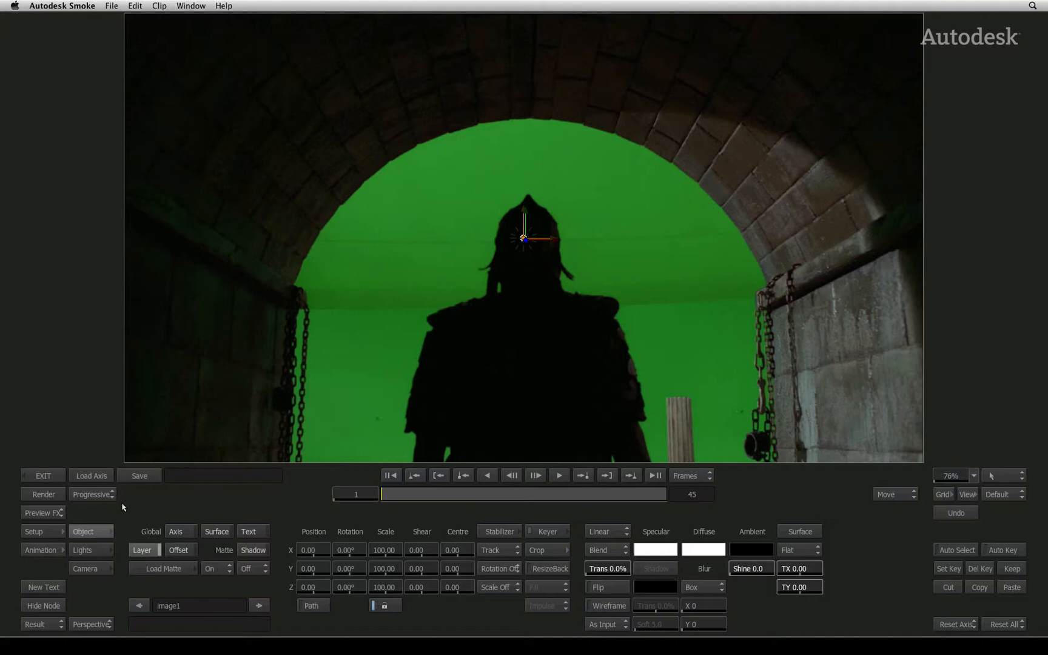
pyautogui.moveTo(118, 532)
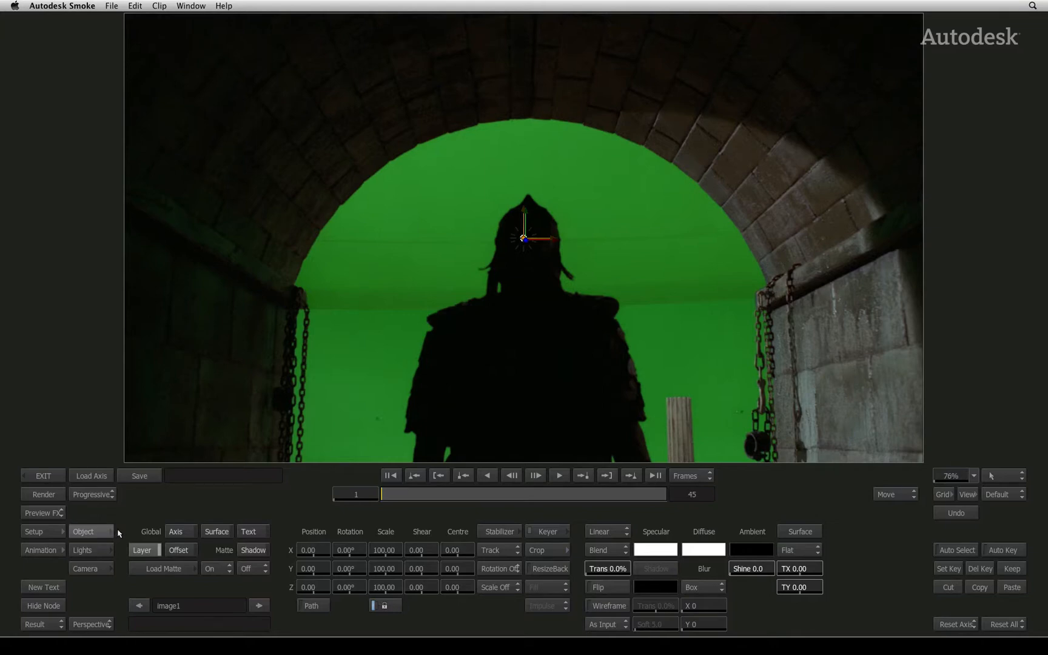
pyautogui.click(82, 549)
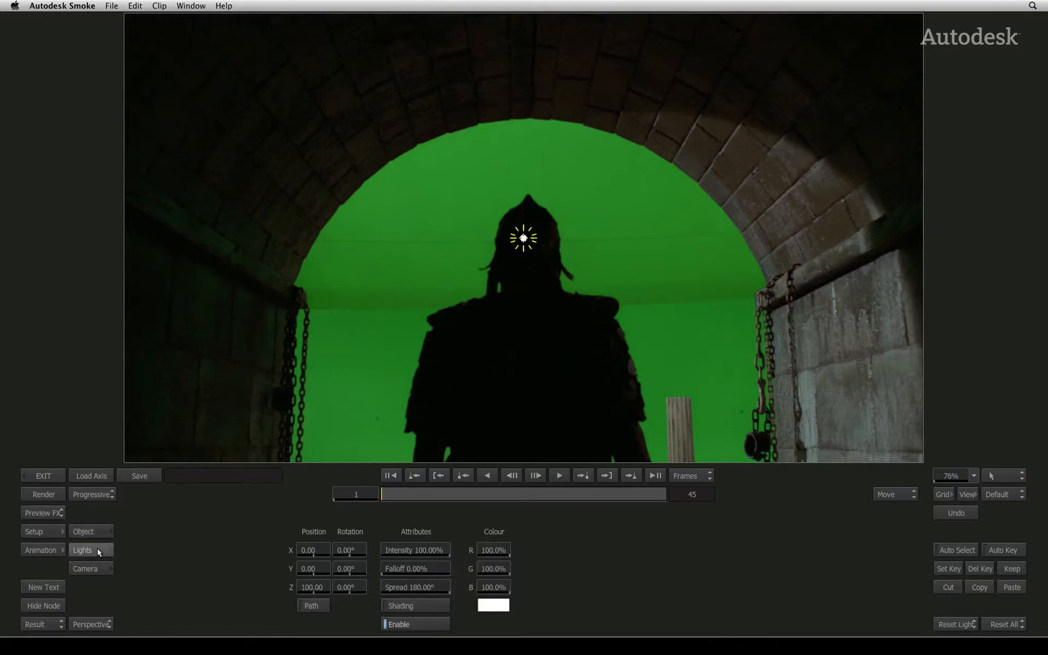
pyautogui.click(85, 569)
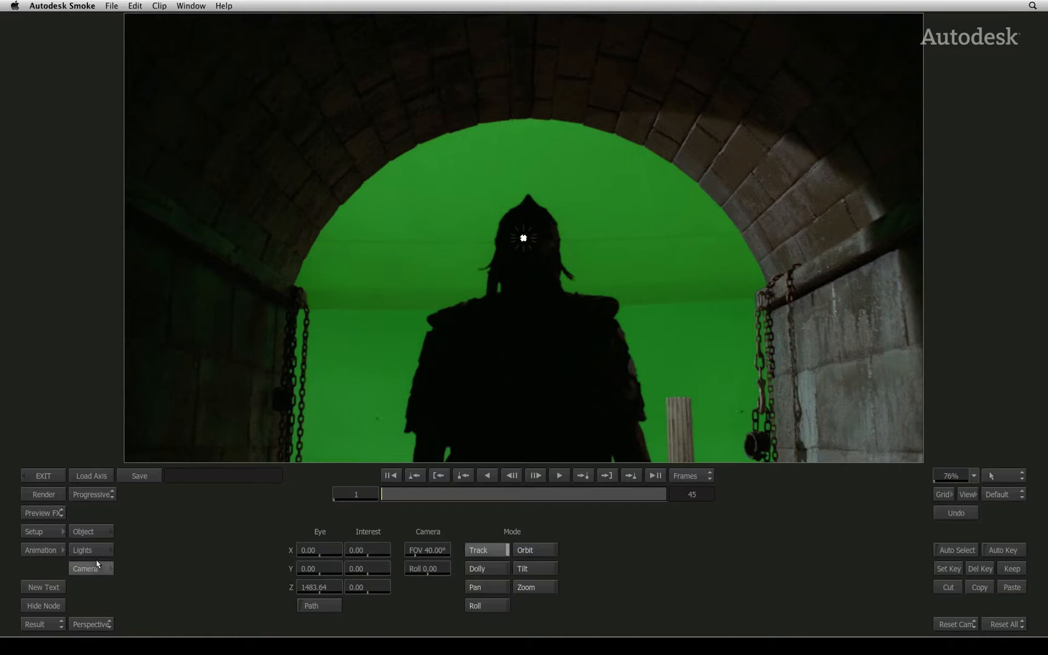
pyautogui.click(83, 531)
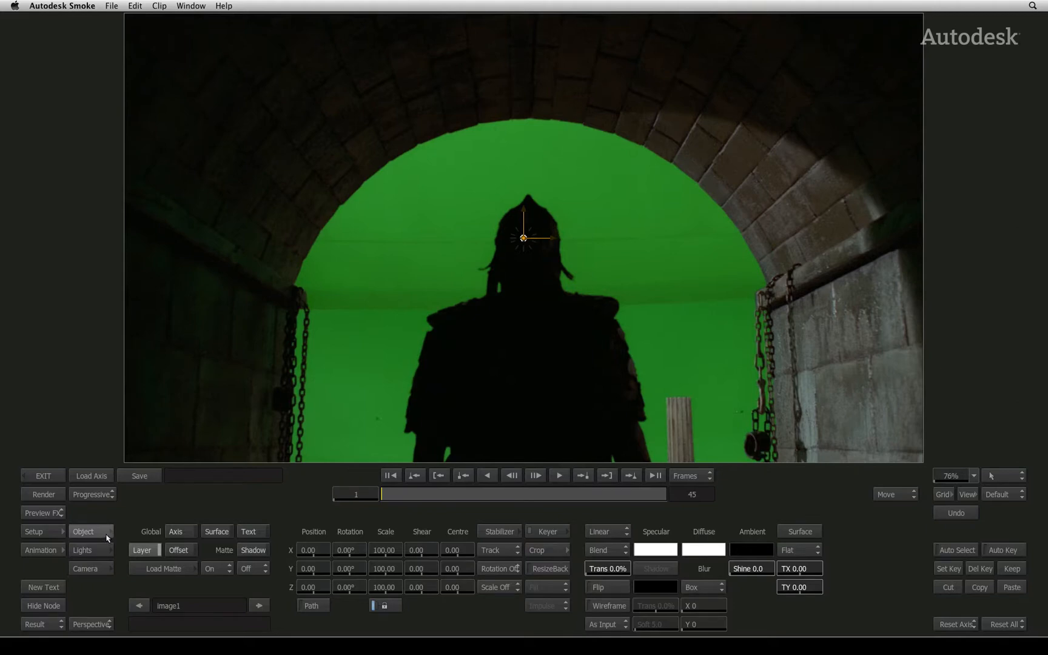
pyautogui.moveTo(283, 498)
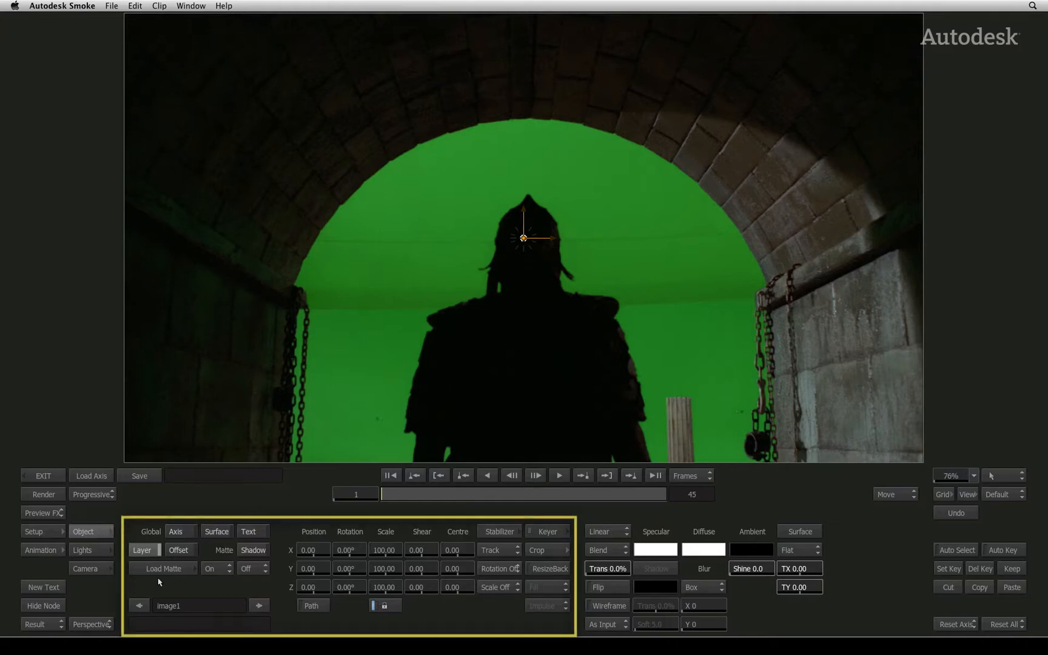
pyautogui.moveTo(283, 589)
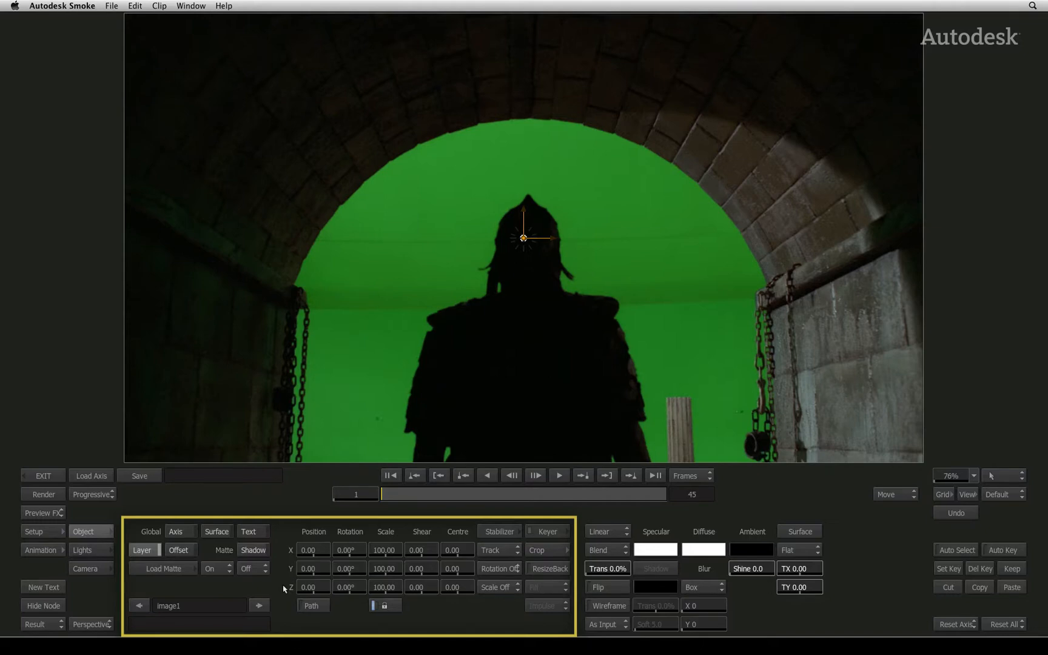
pyautogui.moveTo(359, 534)
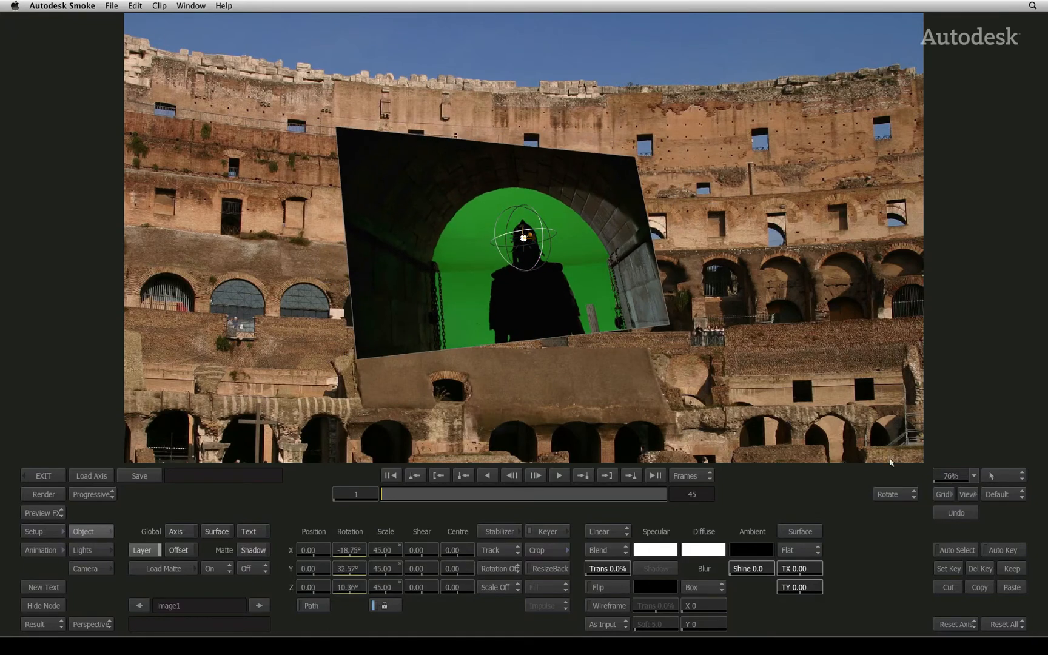
# - Move the tilted 45% gladiator layer over the arena centre with the Move tool
pyautogui.click(896, 494)
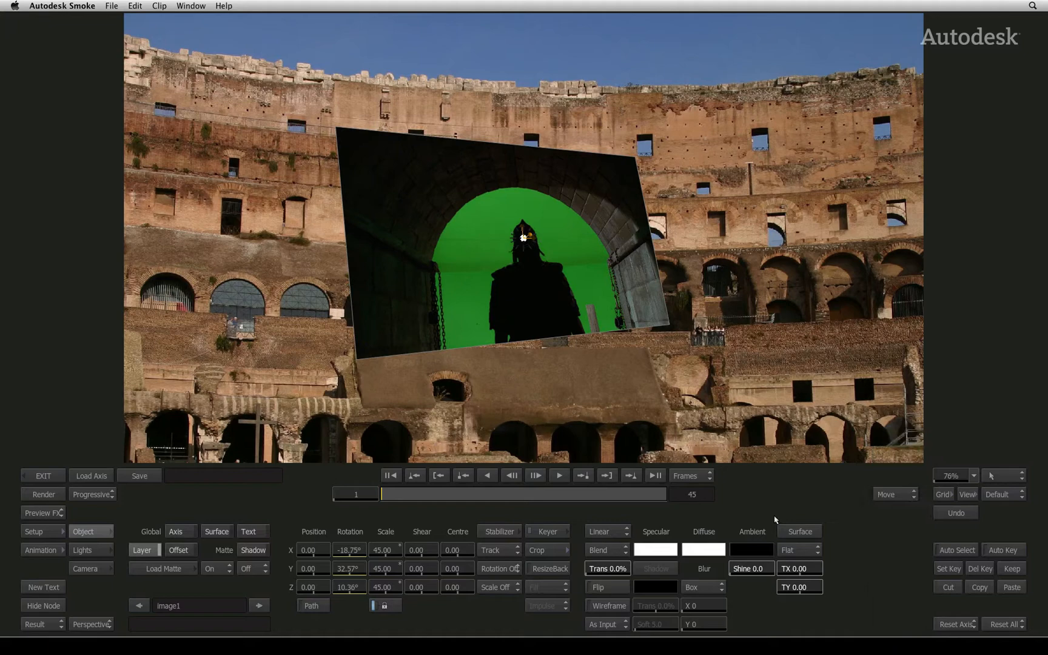
pyautogui.moveTo(523, 239); pyautogui.dragTo(607, 197)
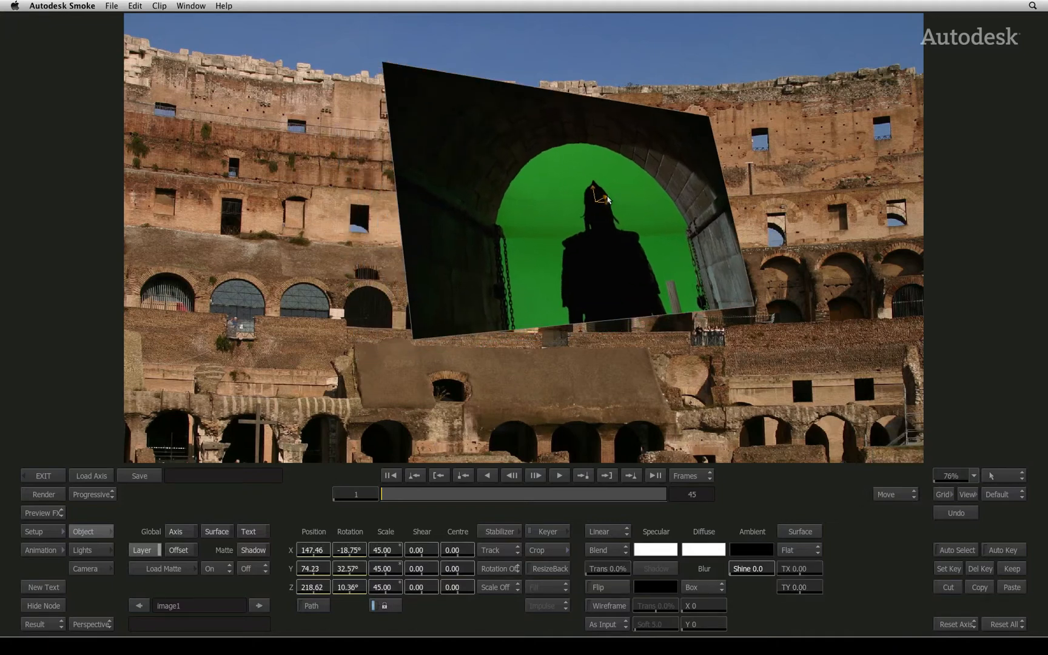
pyautogui.moveTo(605, 198); pyautogui.dragTo(565, 237)
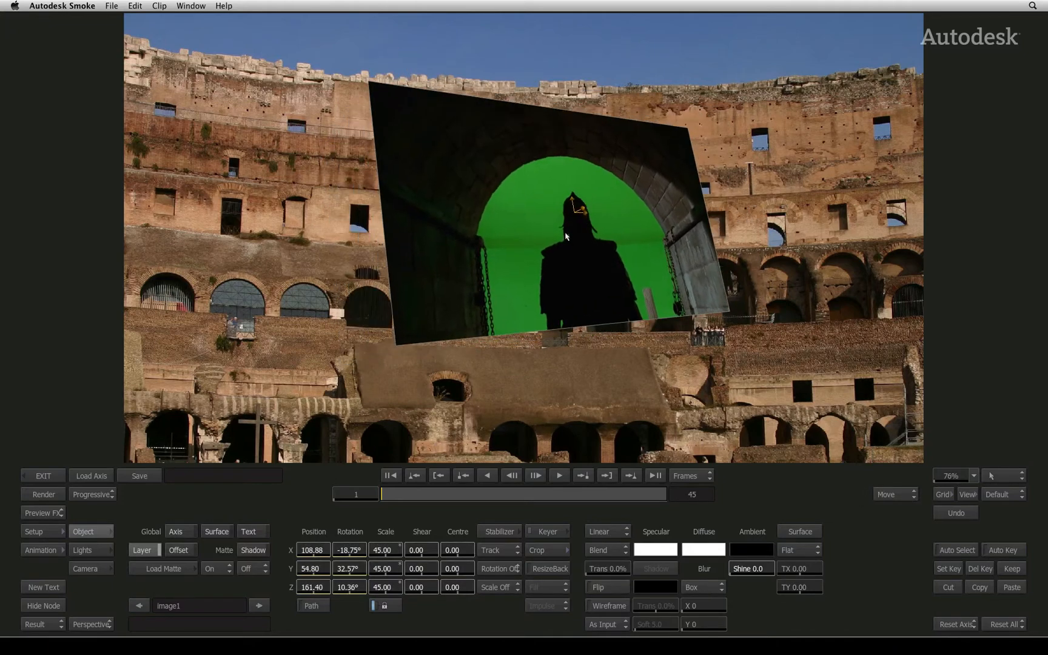
pyautogui.moveTo(565, 235); pyautogui.dragTo(515, 346)
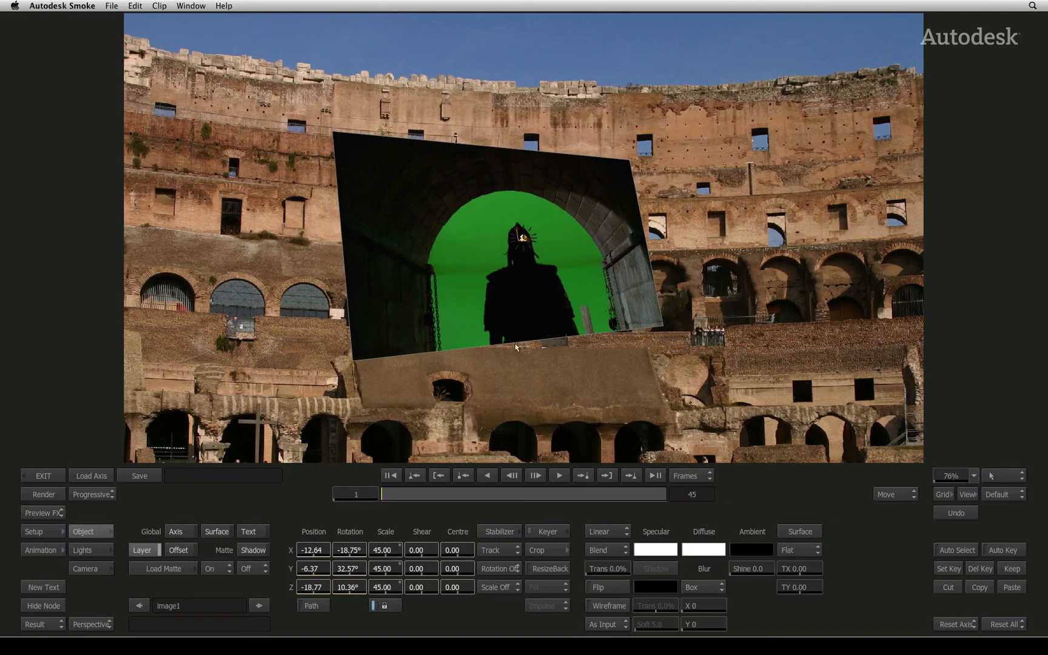
pyautogui.moveTo(222, 593)
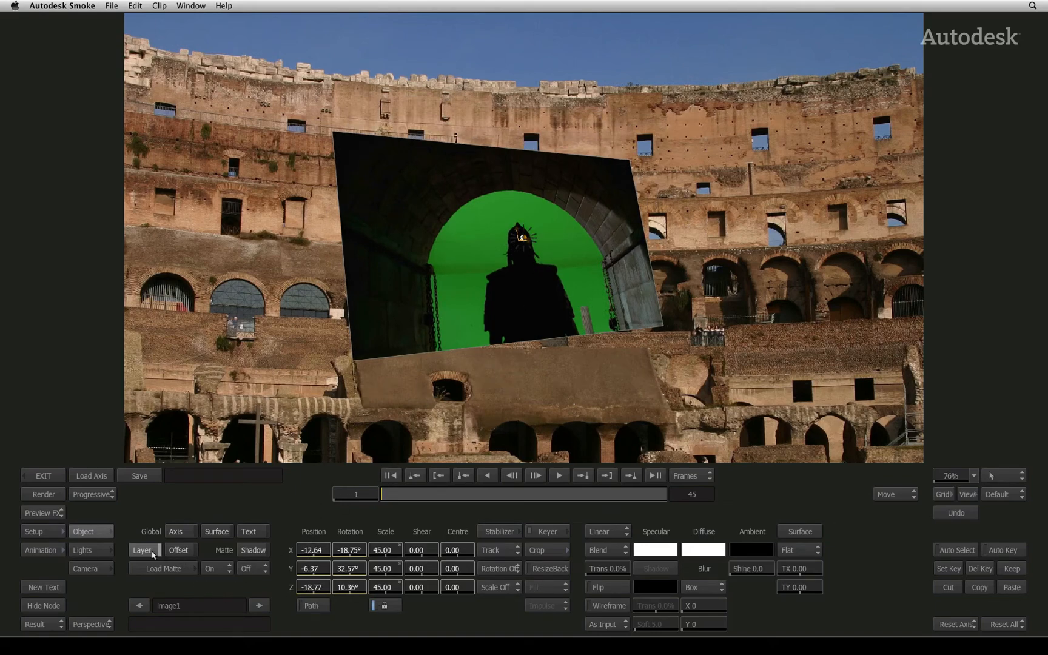
# - Toggle between the Offset and Layer transform values to compare them
pyautogui.click(178, 550)
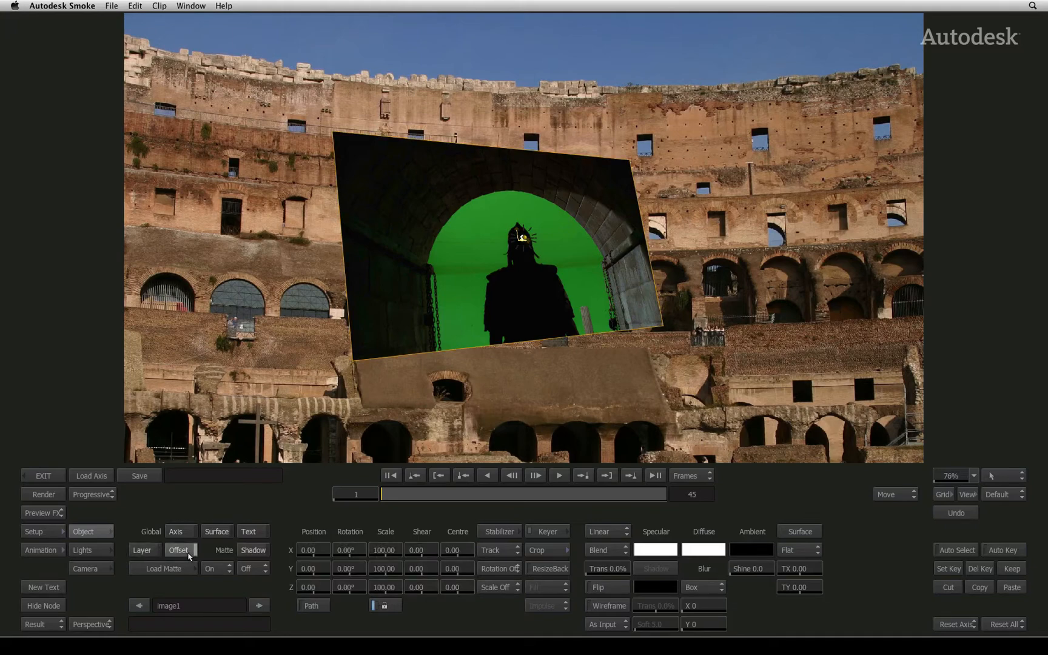
pyautogui.click(142, 549)
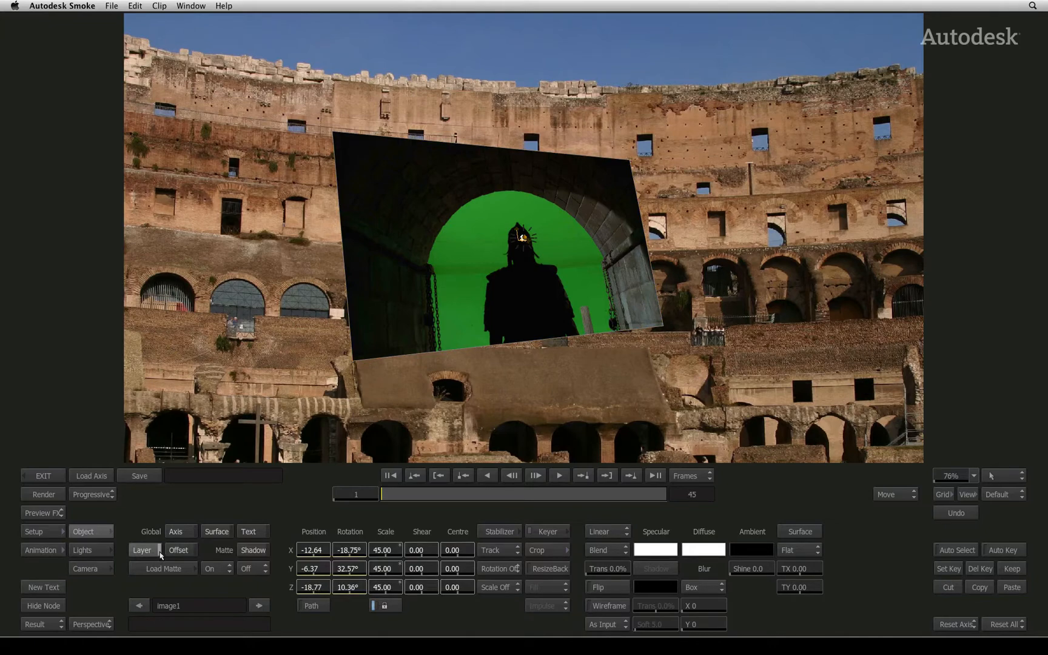
pyautogui.click(178, 549)
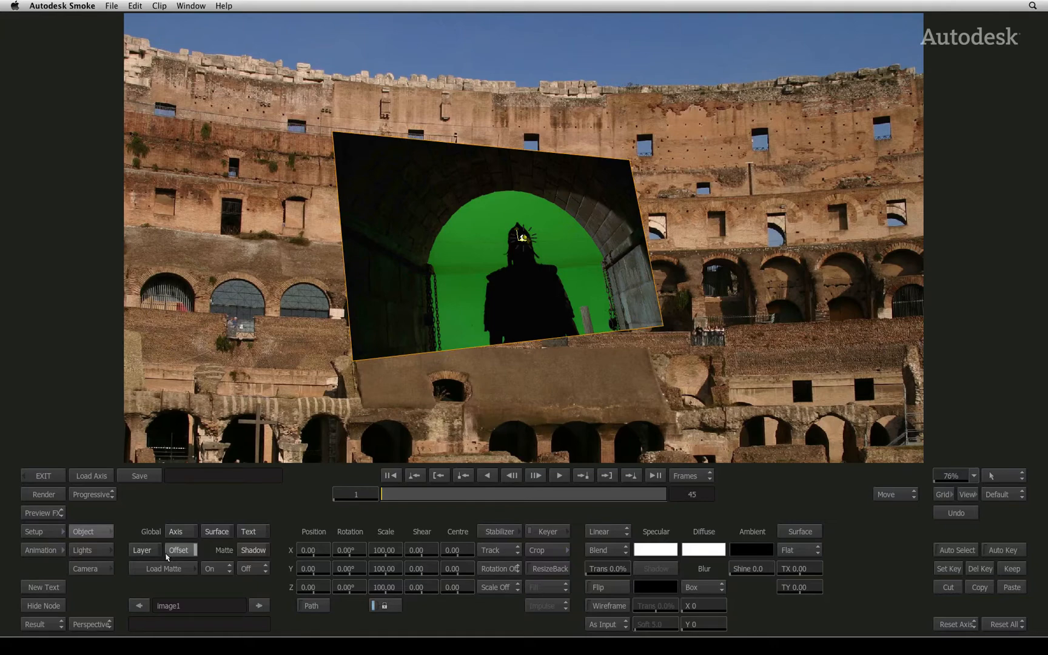
pyautogui.click(141, 550)
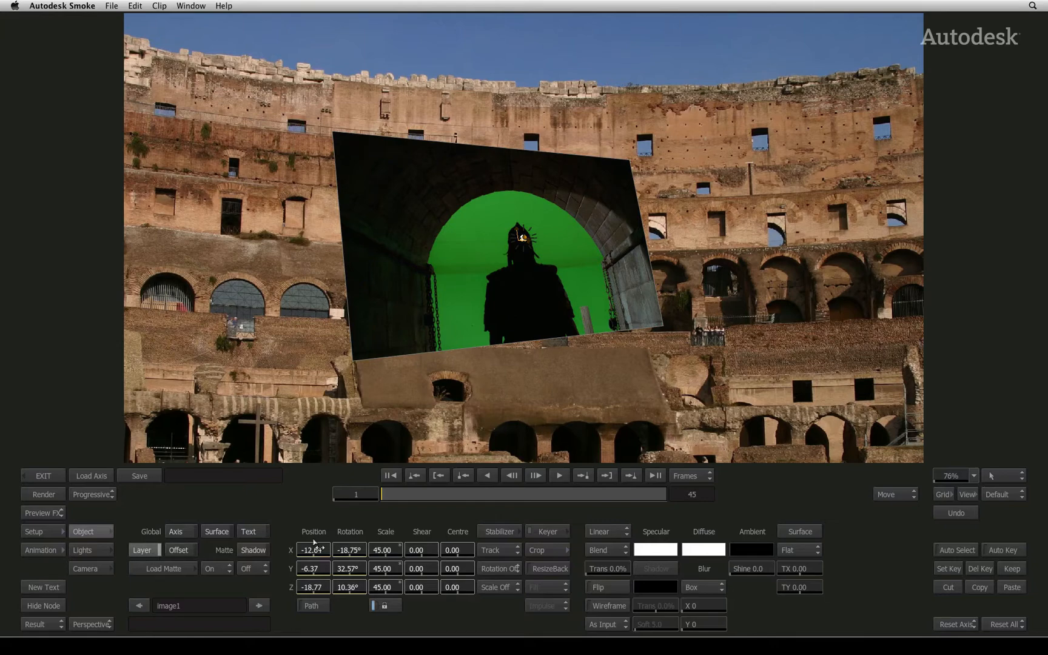
# - Try Simple Add blending and Gaussian blur, ending on normal Blend with no blur
pyautogui.click(607, 549)
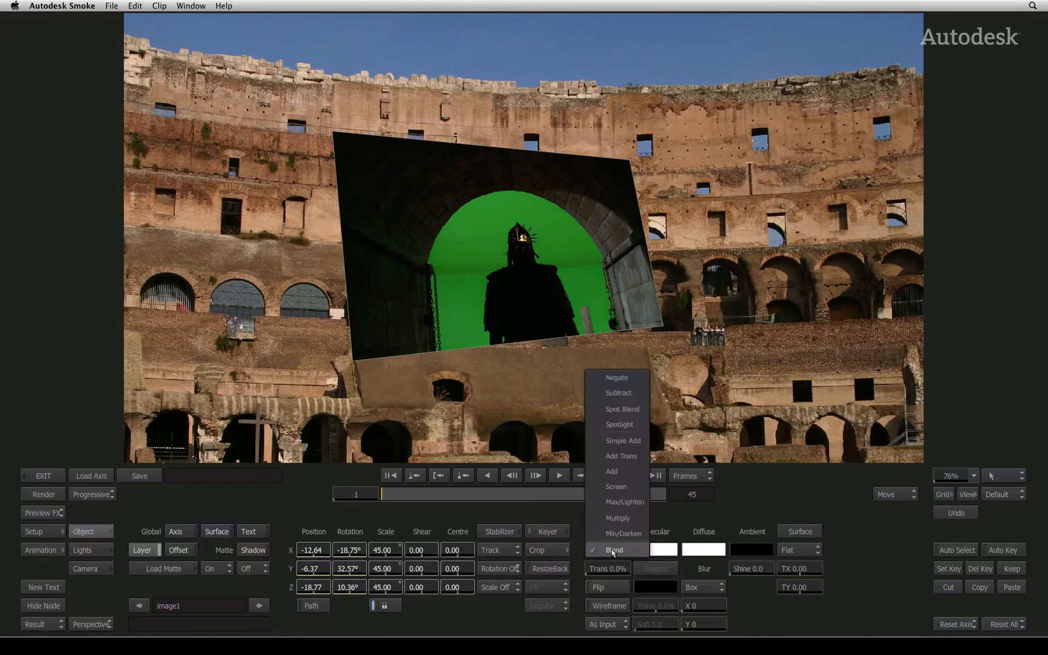
pyautogui.click(599, 532)
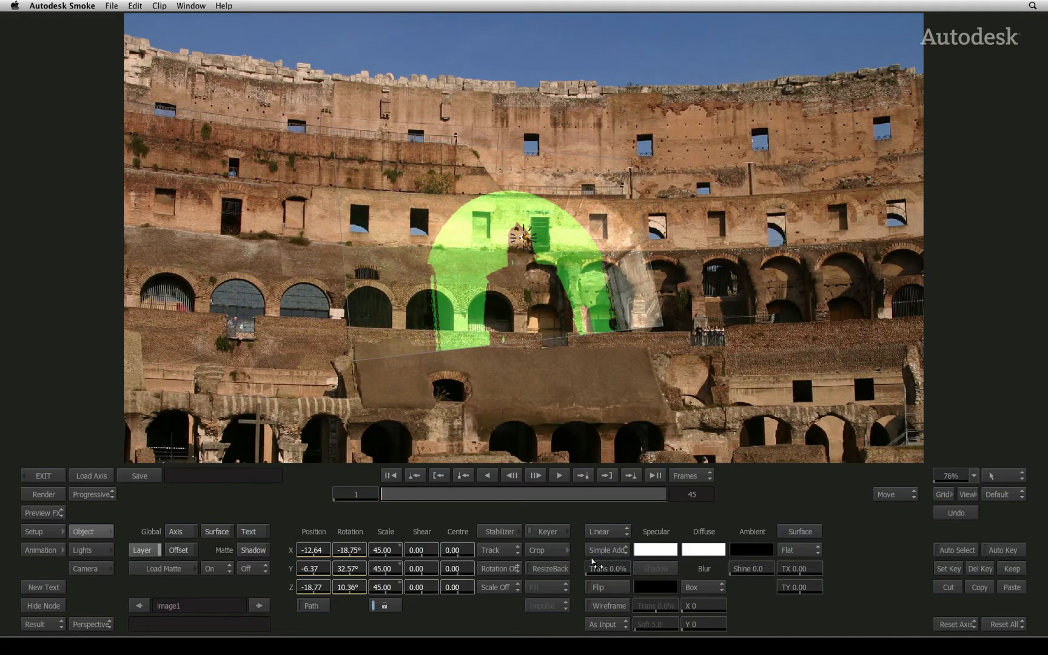
pyautogui.click(604, 550)
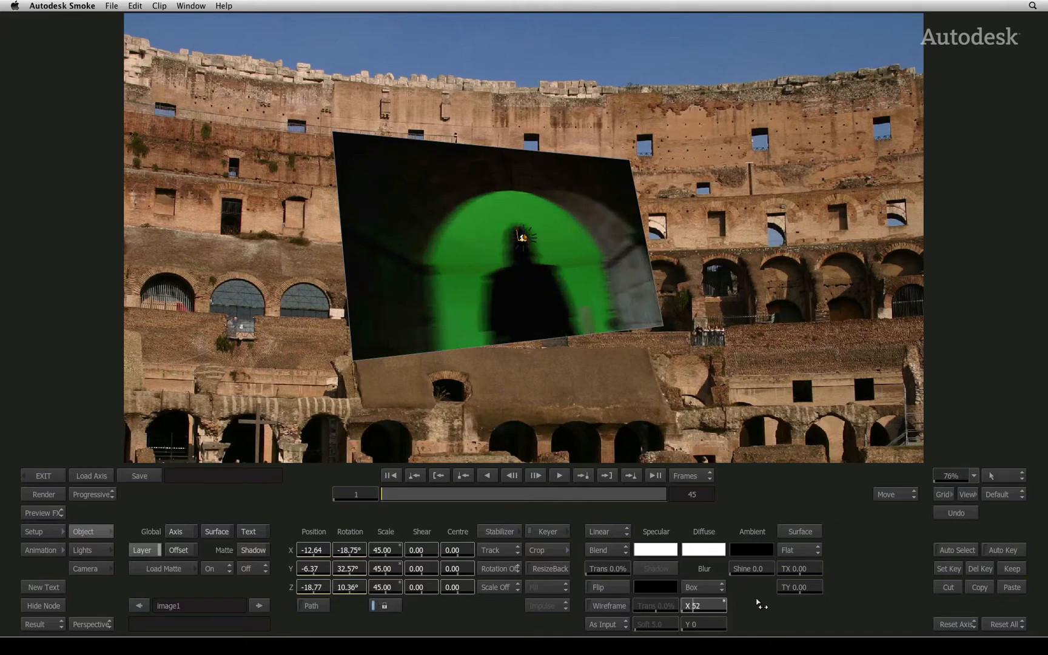
pyautogui.click(702, 587)
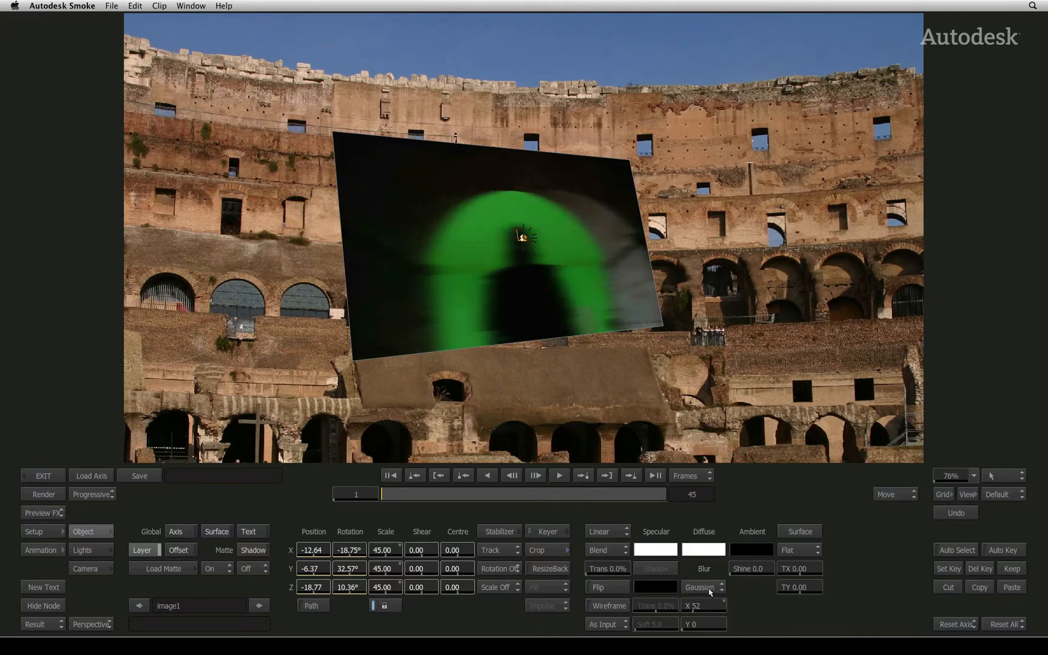
pyautogui.click(701, 587)
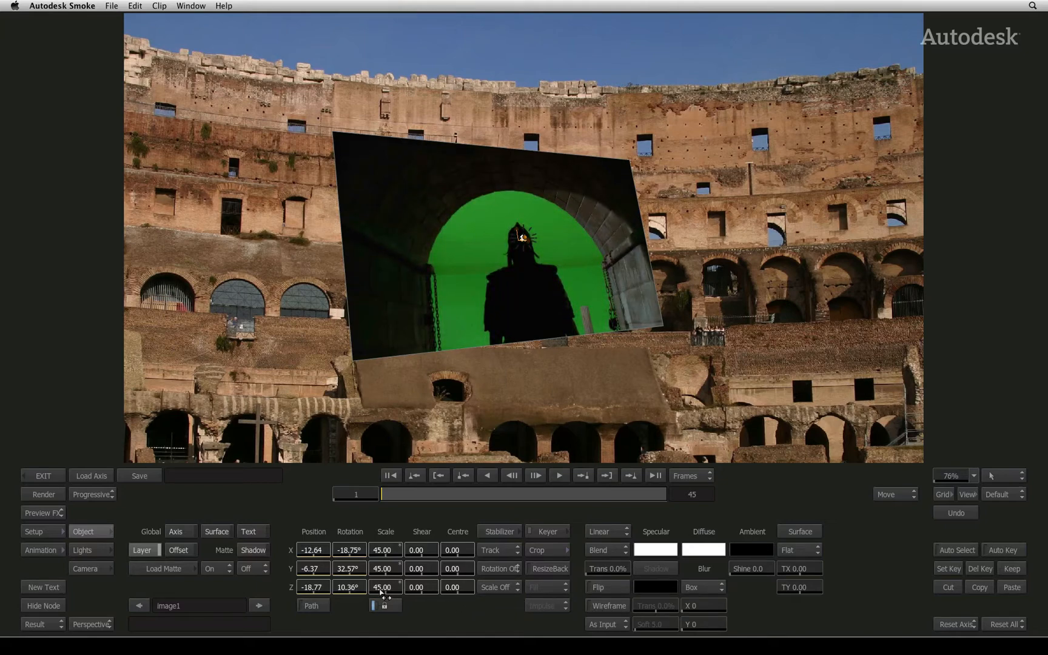
pyautogui.moveTo(454, 601)
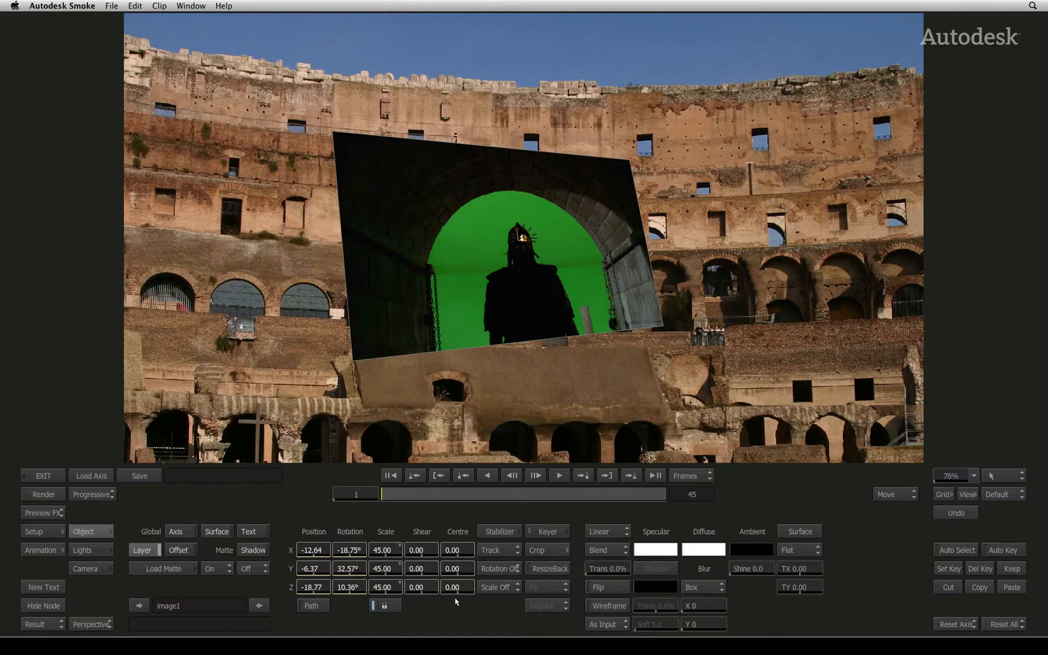
pyautogui.moveTo(522, 613)
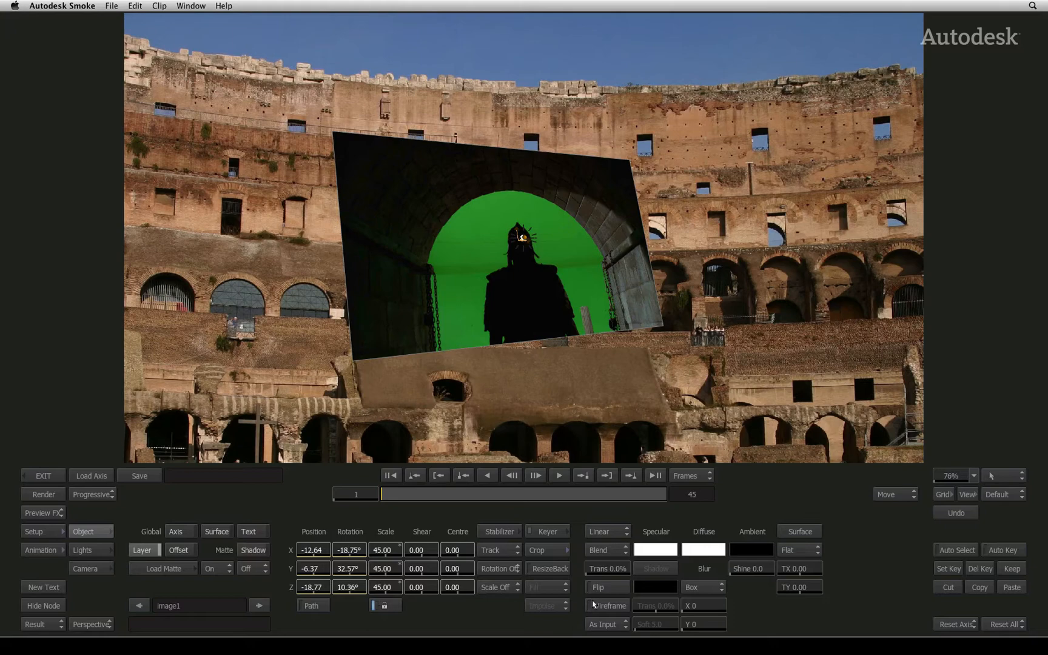
pyautogui.moveTo(582, 602)
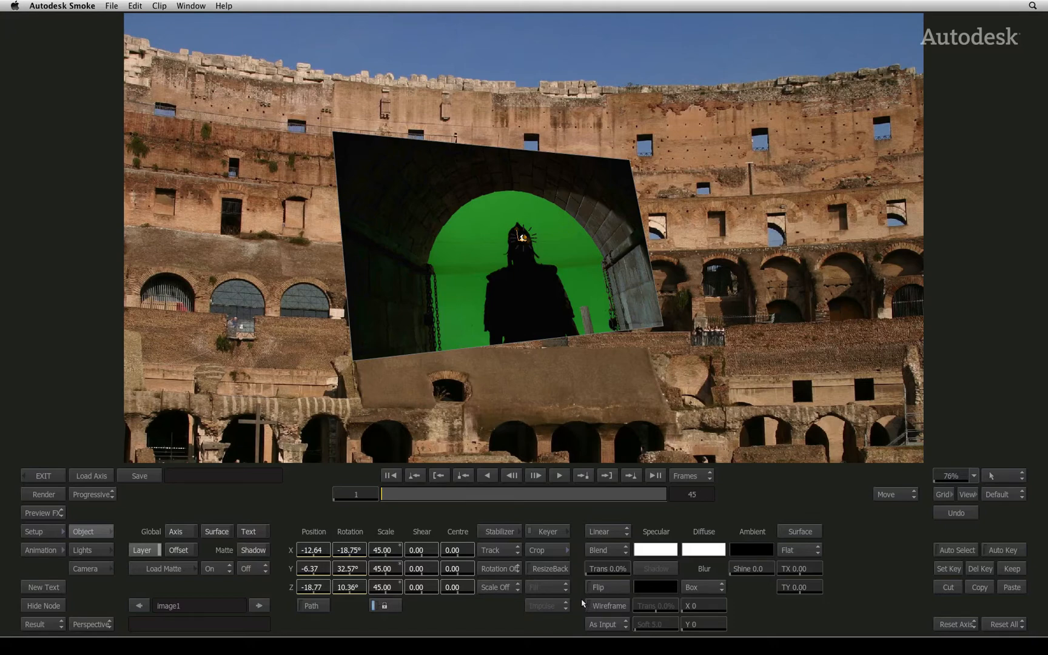
pyautogui.moveTo(631, 502)
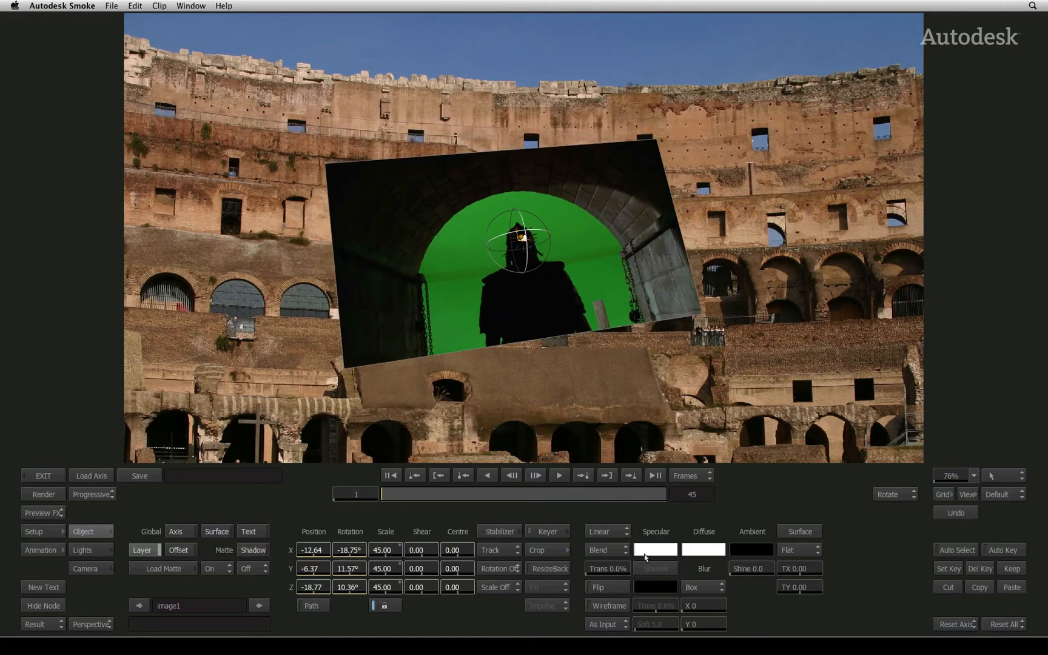
# - Show Surface corner handles and drag the lower-right and upper-right corners to reshape the clip
pyautogui.click(797, 550)
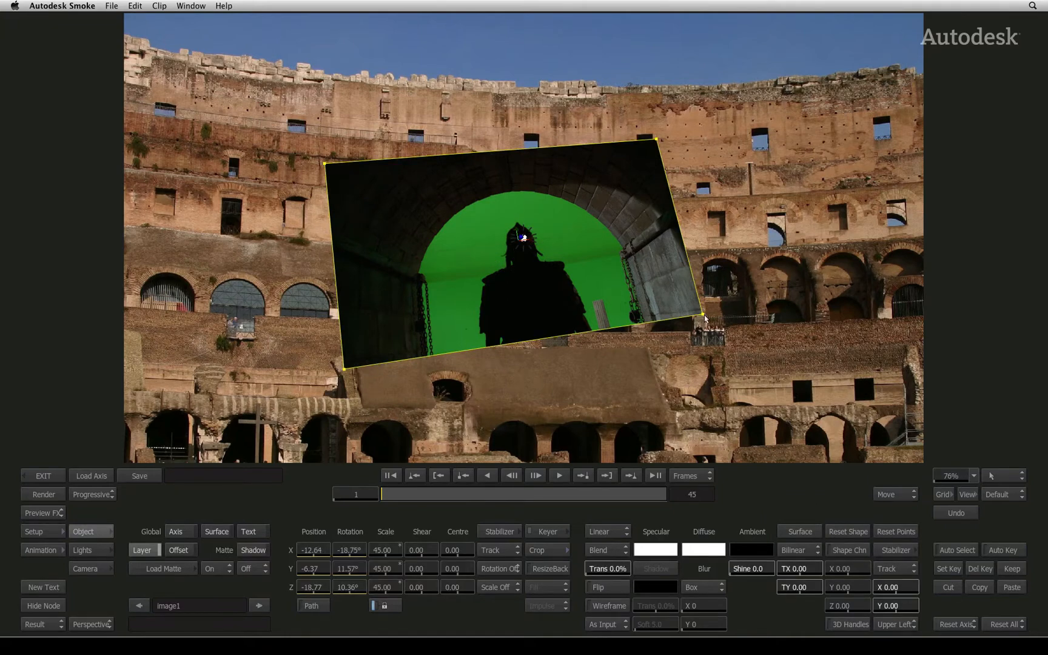
pyautogui.moveTo(703, 317); pyautogui.dragTo(545, 395)
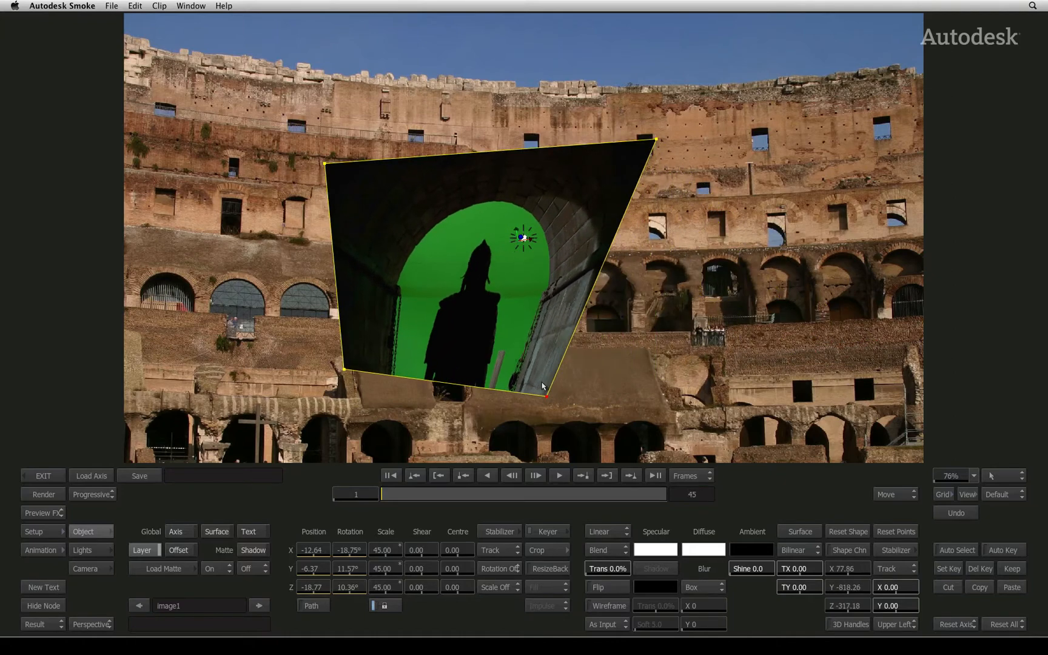
pyautogui.moveTo(545, 395); pyautogui.dragTo(612, 440)
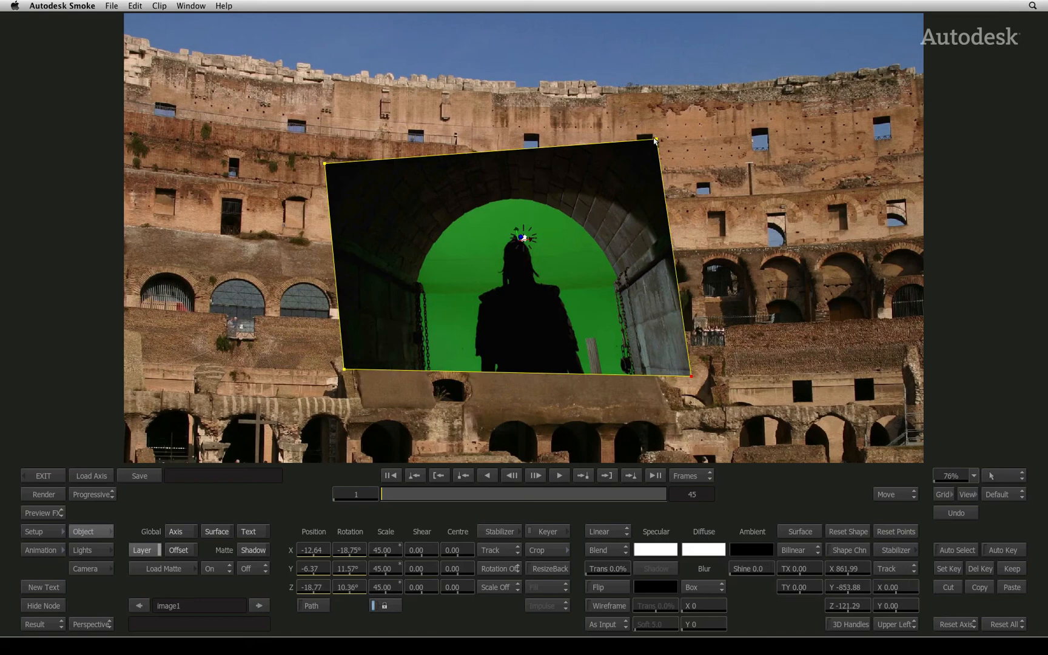
pyautogui.moveTo(655, 140); pyautogui.dragTo(679, 72)
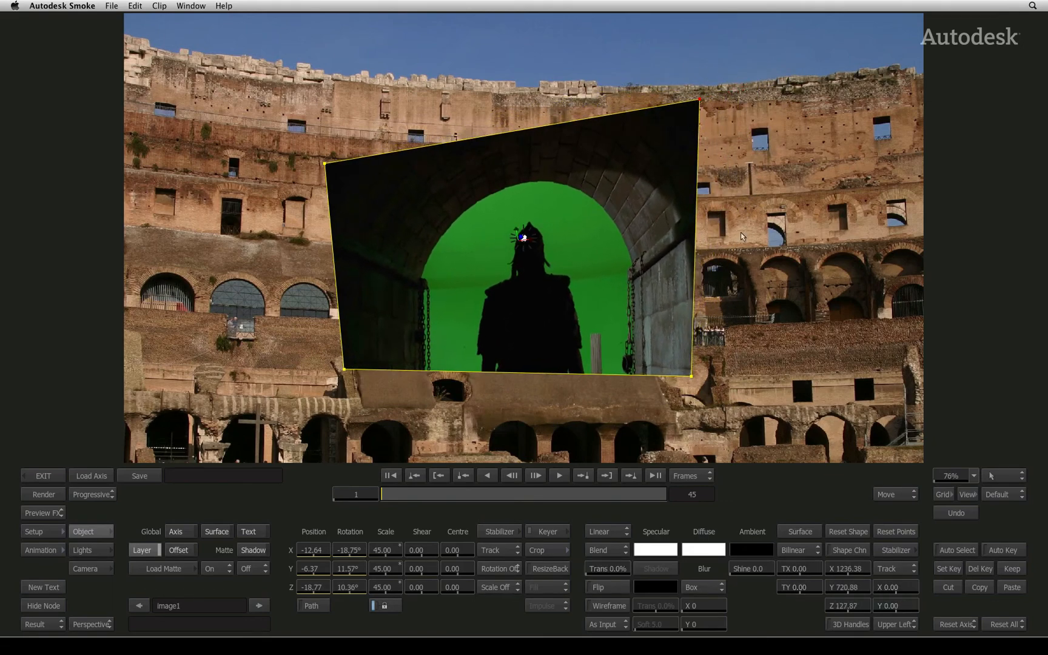
# - Set the surface interpolation to ExtBicubic, then return to the interpolation type list
pyautogui.click(796, 549)
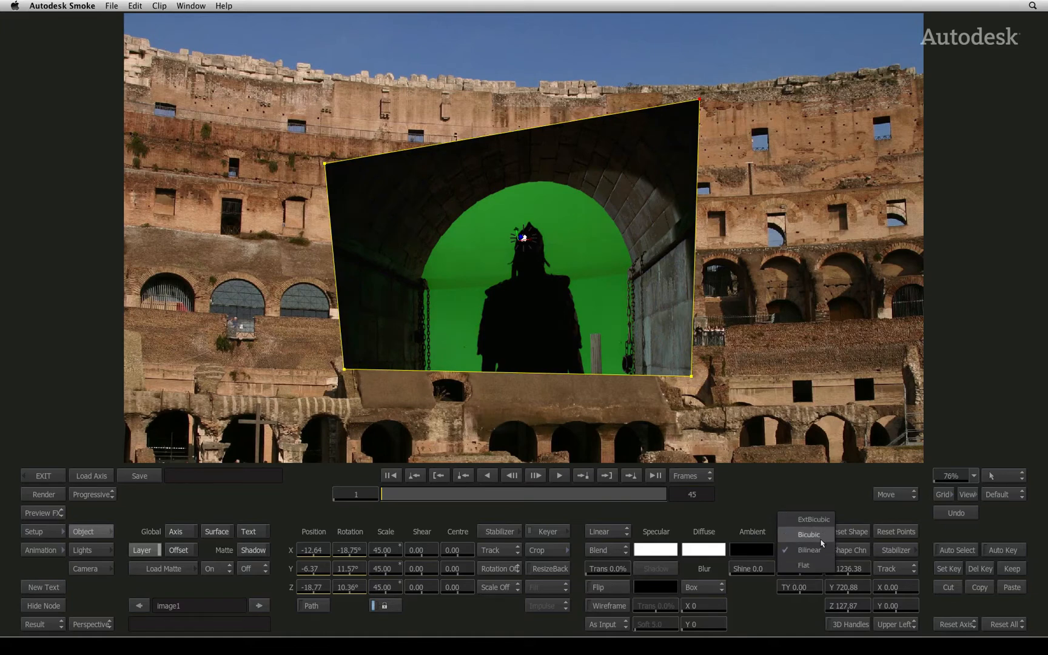
pyautogui.click(807, 534)
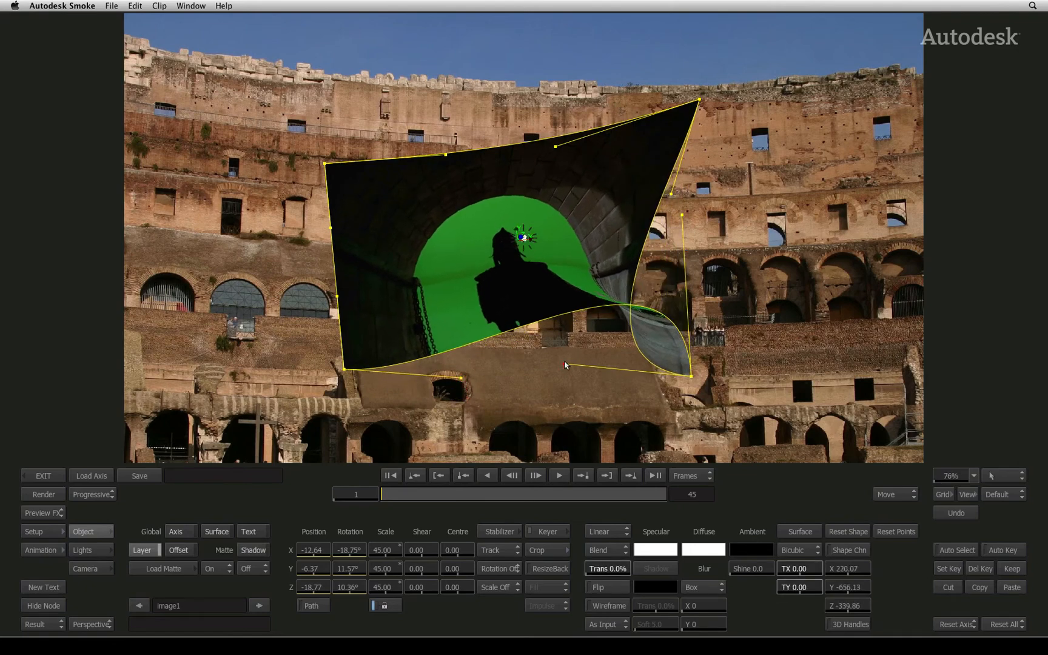
pyautogui.click(798, 549)
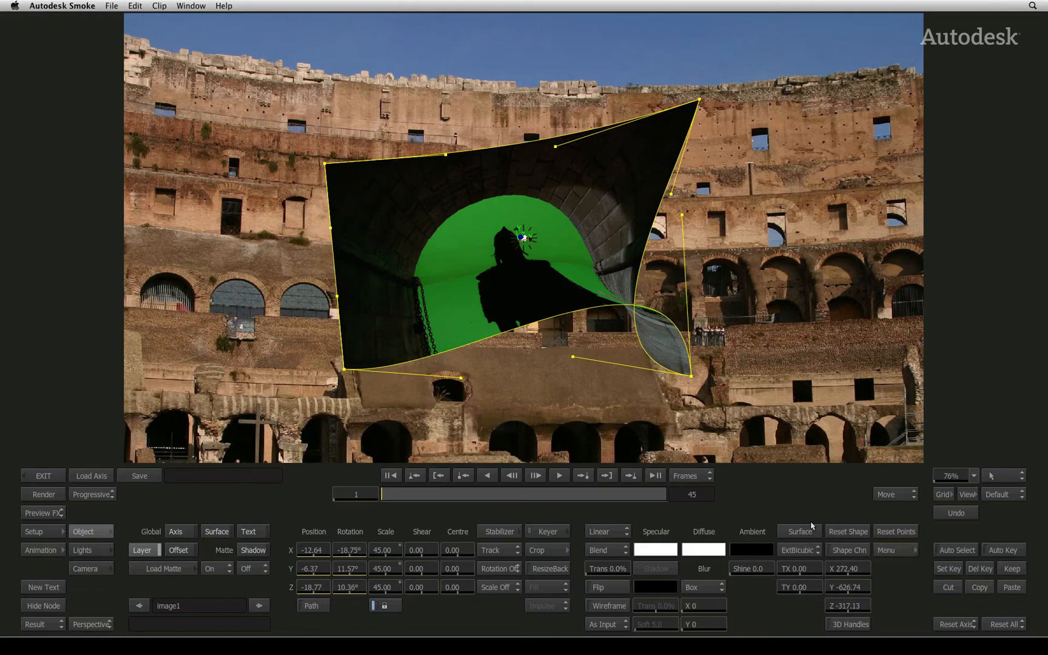
pyautogui.moveTo(895, 568)
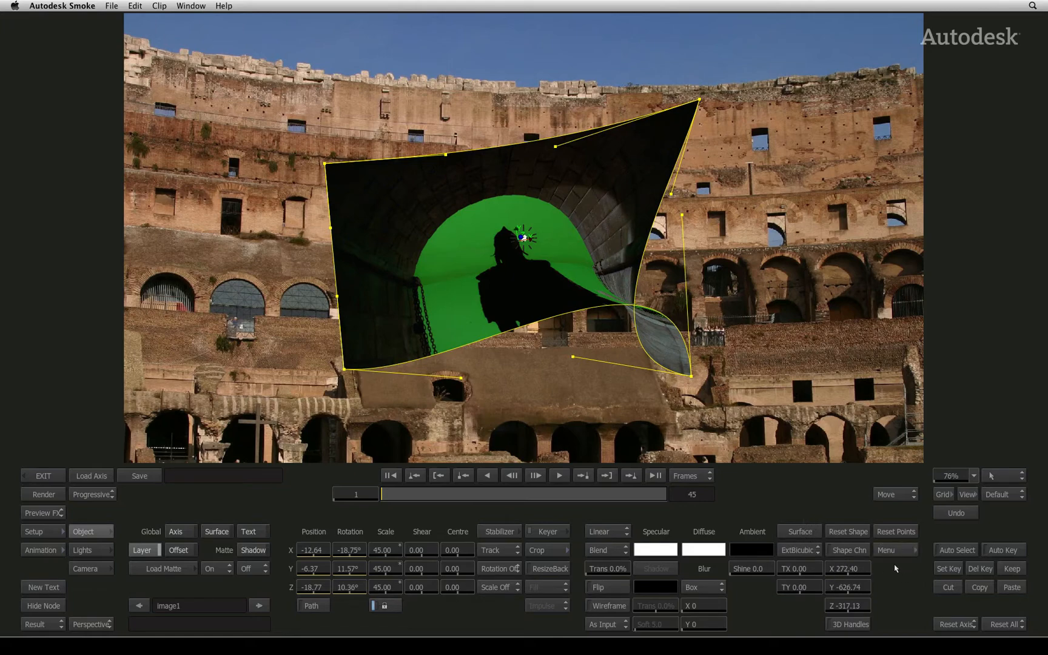
pyautogui.moveTo(895, 562)
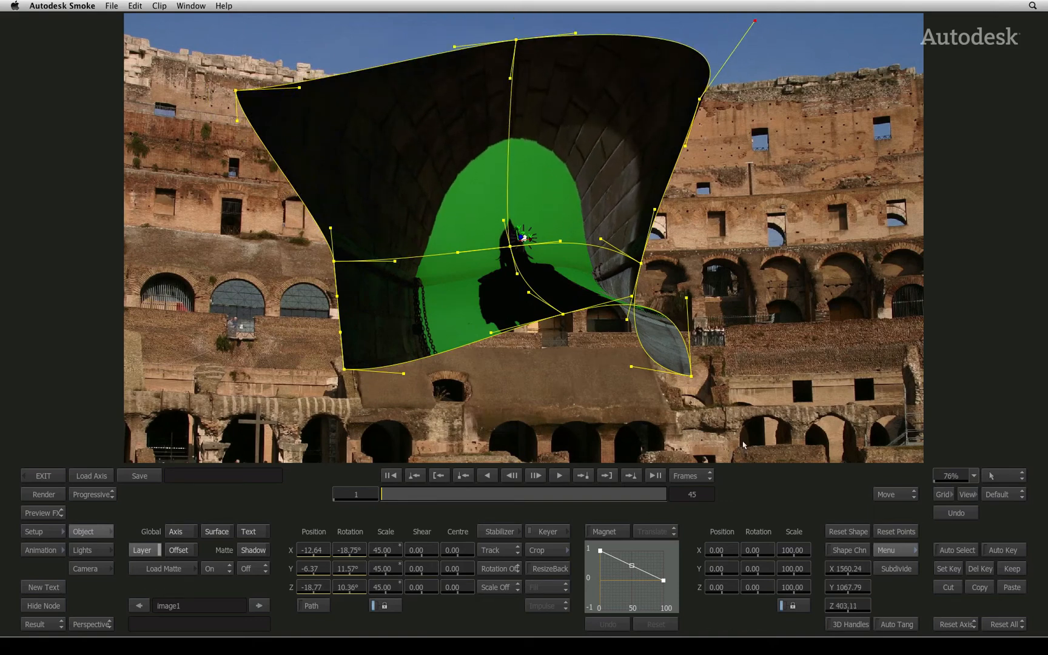
pyautogui.moveTo(661, 242)
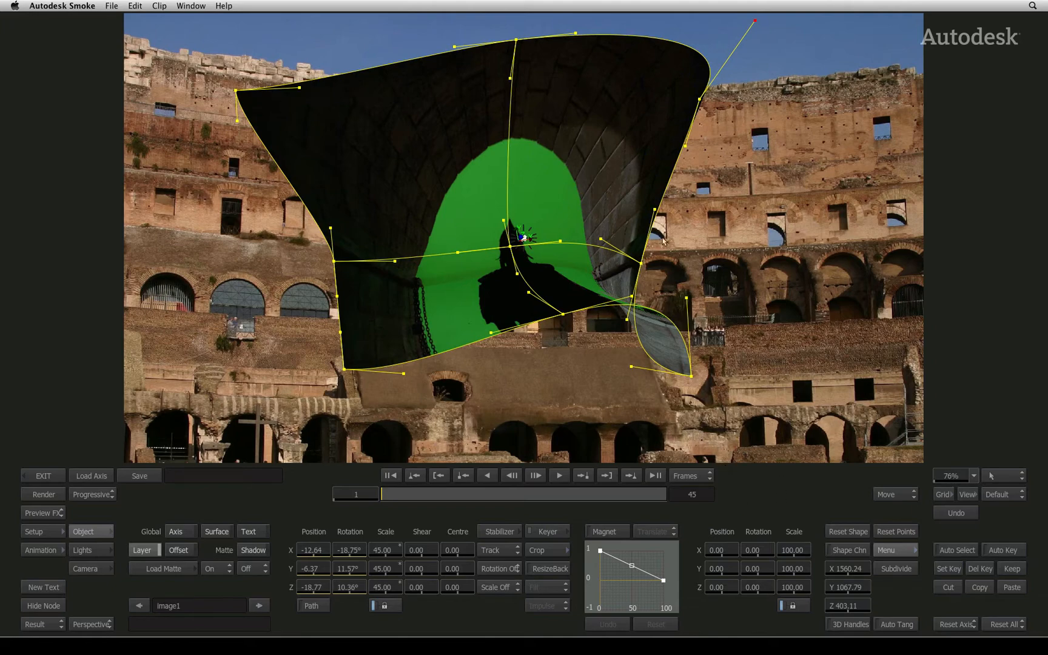
pyautogui.moveTo(890, 584)
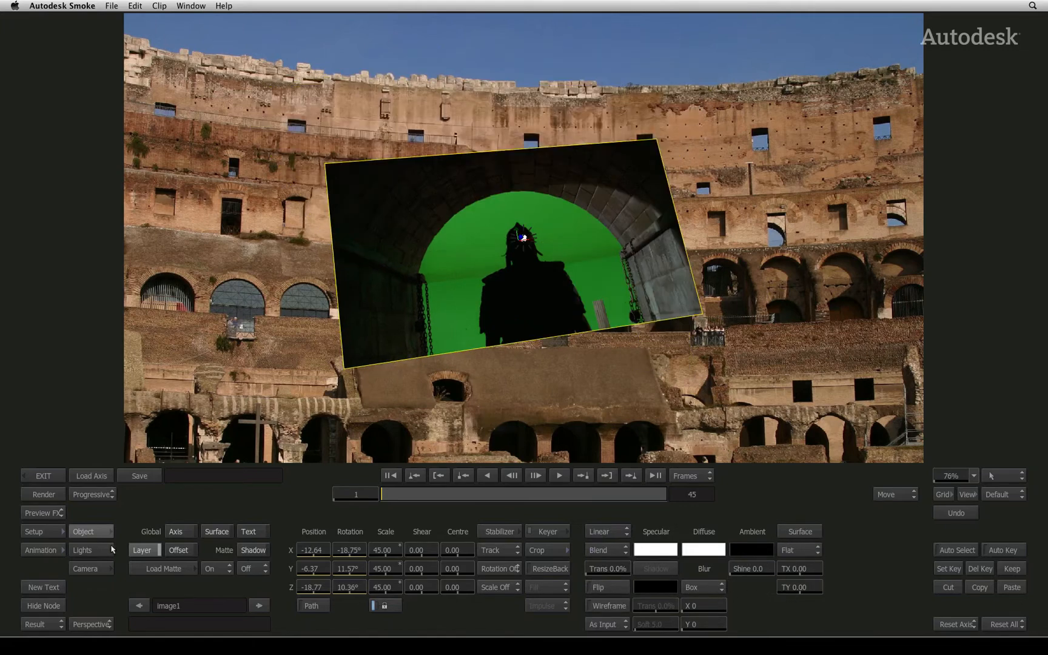
# - Enable light Shading, push the light back to Z about 1058 and narrow Spread to 11
pyautogui.click(83, 550)
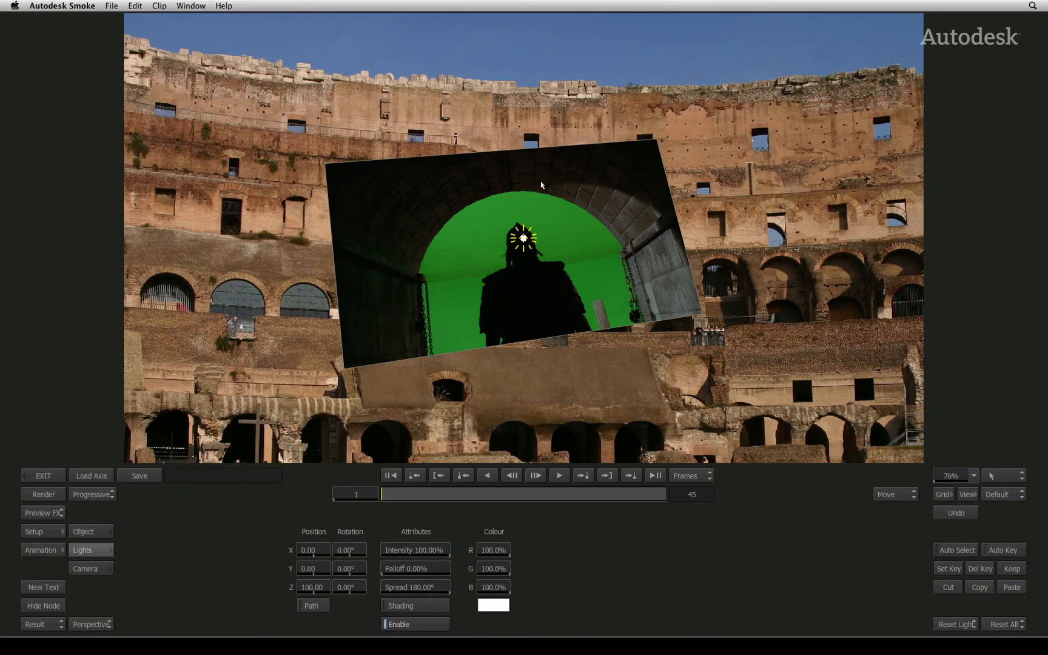
pyautogui.moveTo(478, 426)
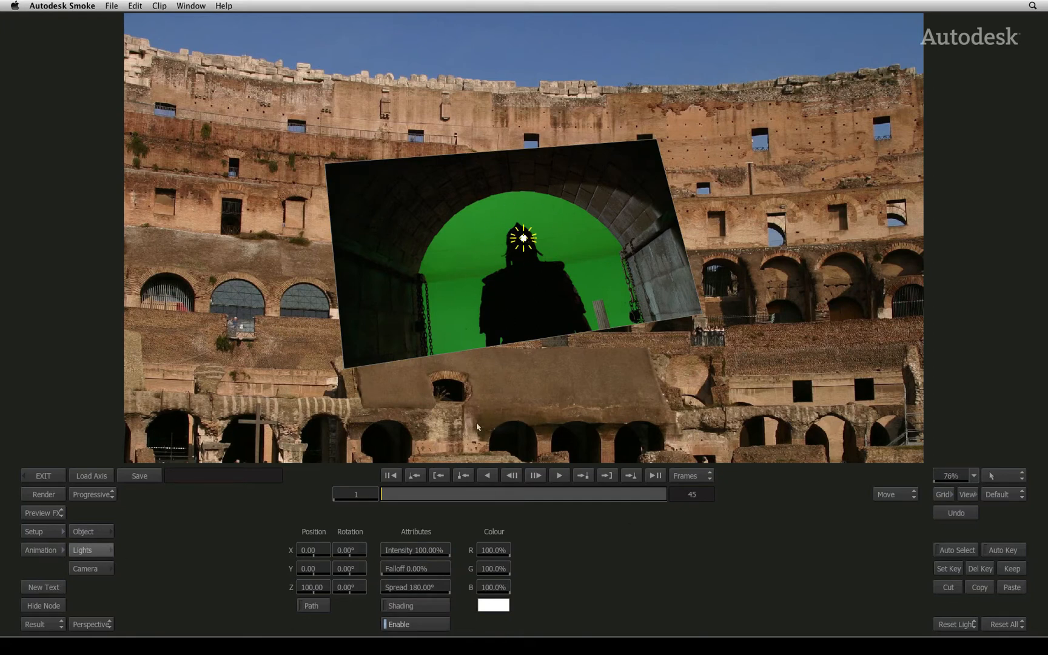
pyautogui.click(415, 606)
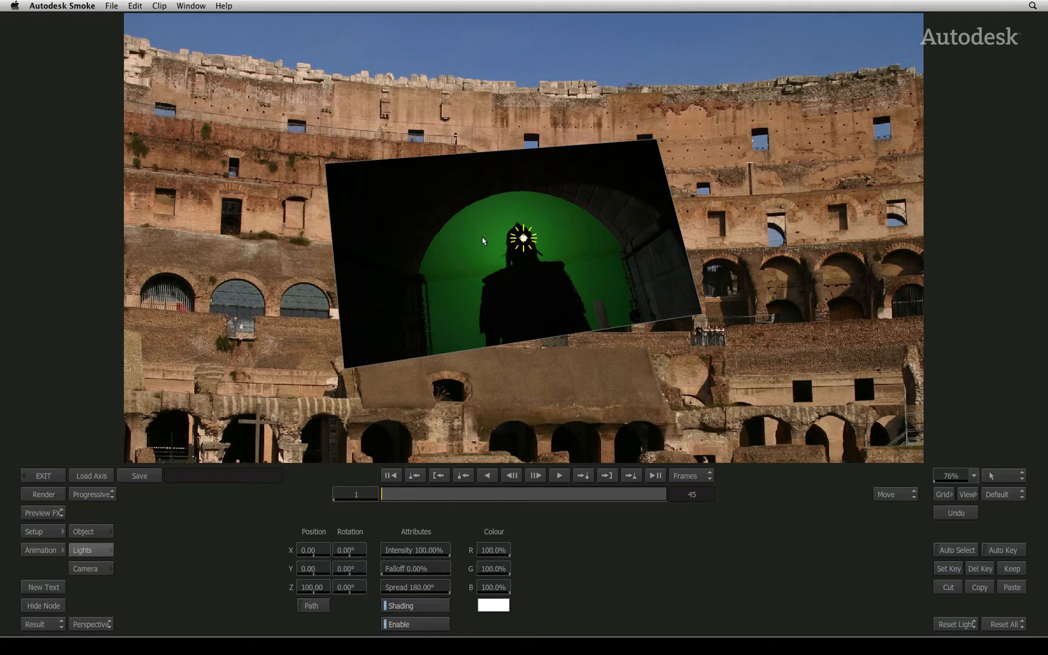
pyautogui.moveTo(522, 274)
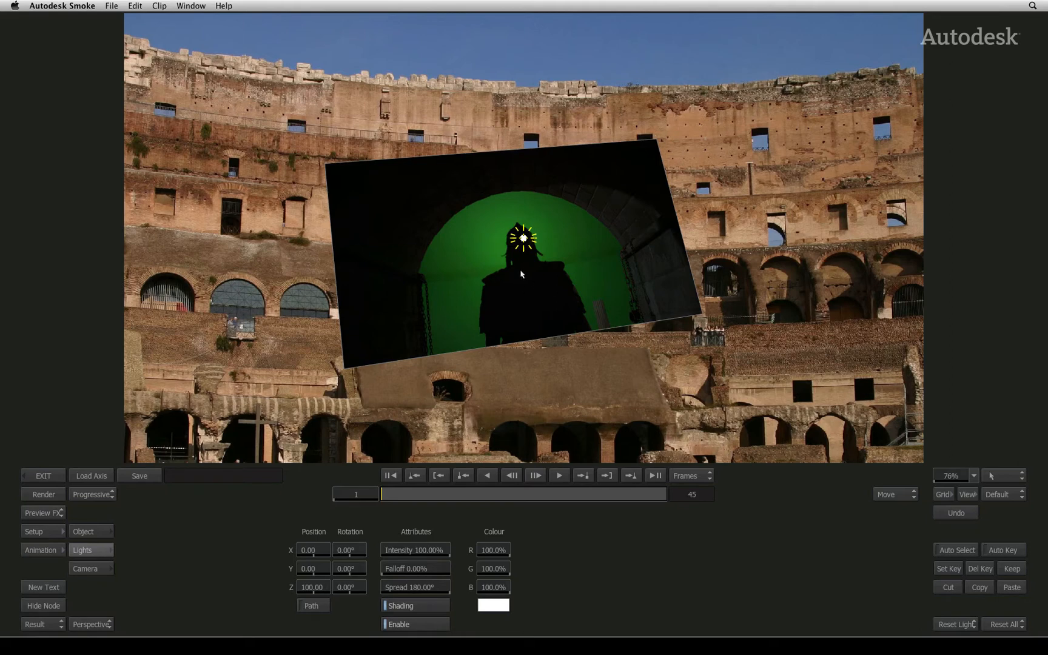
pyautogui.moveTo(487, 242)
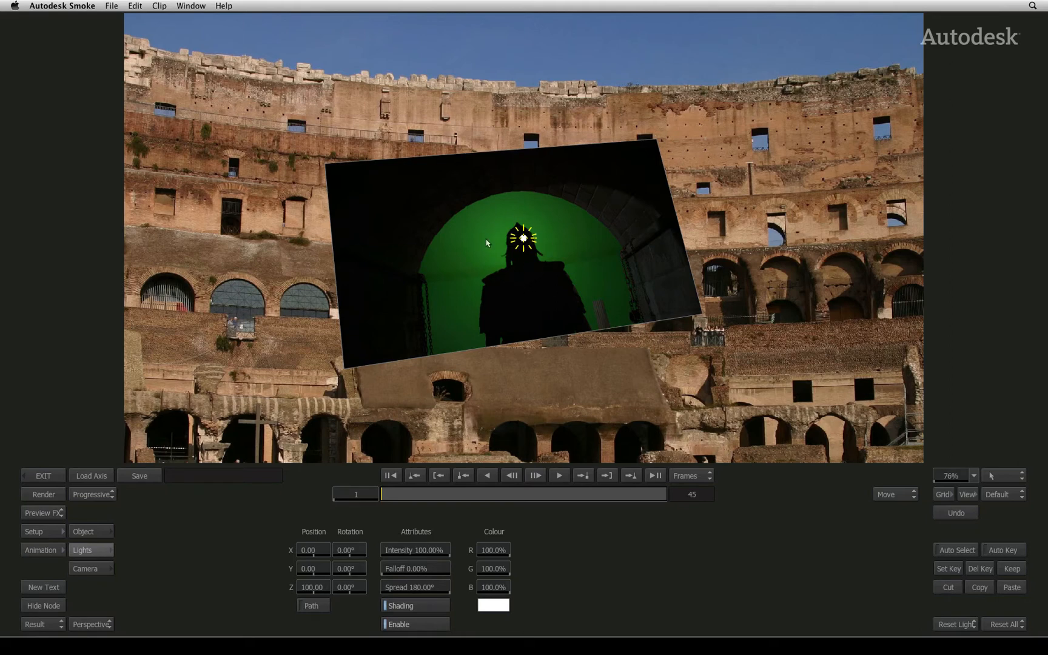
pyautogui.moveTo(327, 580)
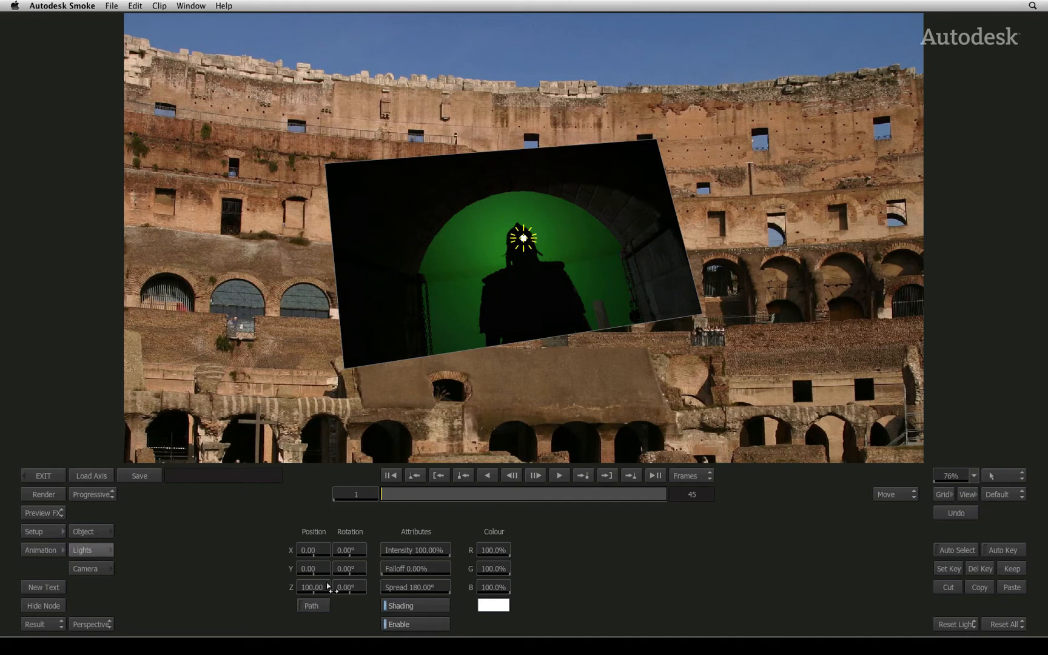
pyautogui.moveTo(312, 587); pyautogui.dragTo(328, 568)
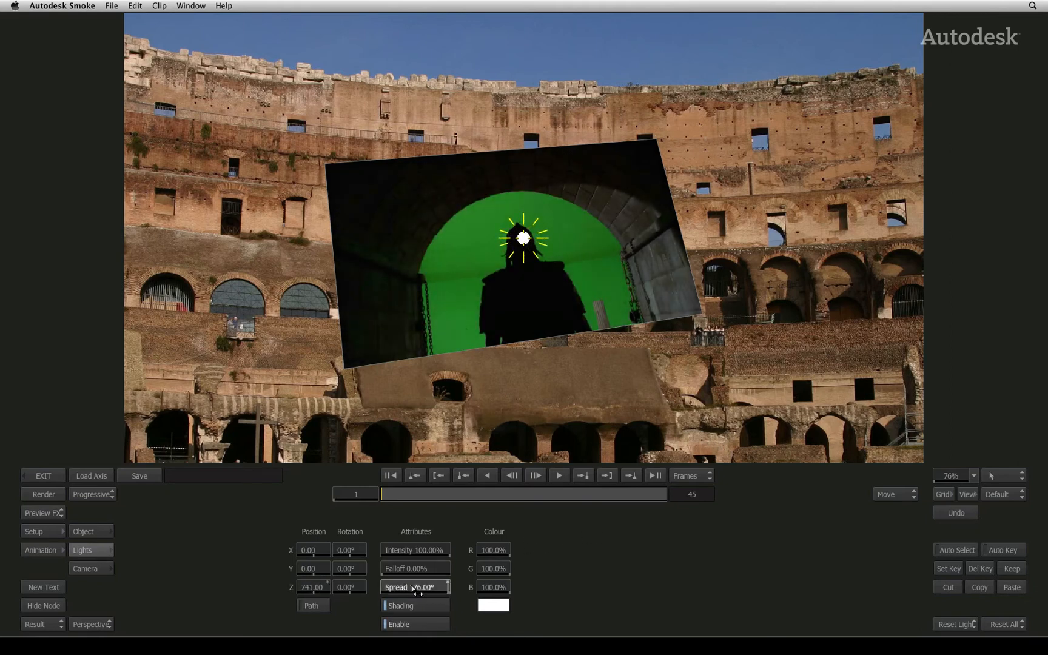
pyautogui.moveTo(414, 587); pyautogui.dragTo(314, 595)
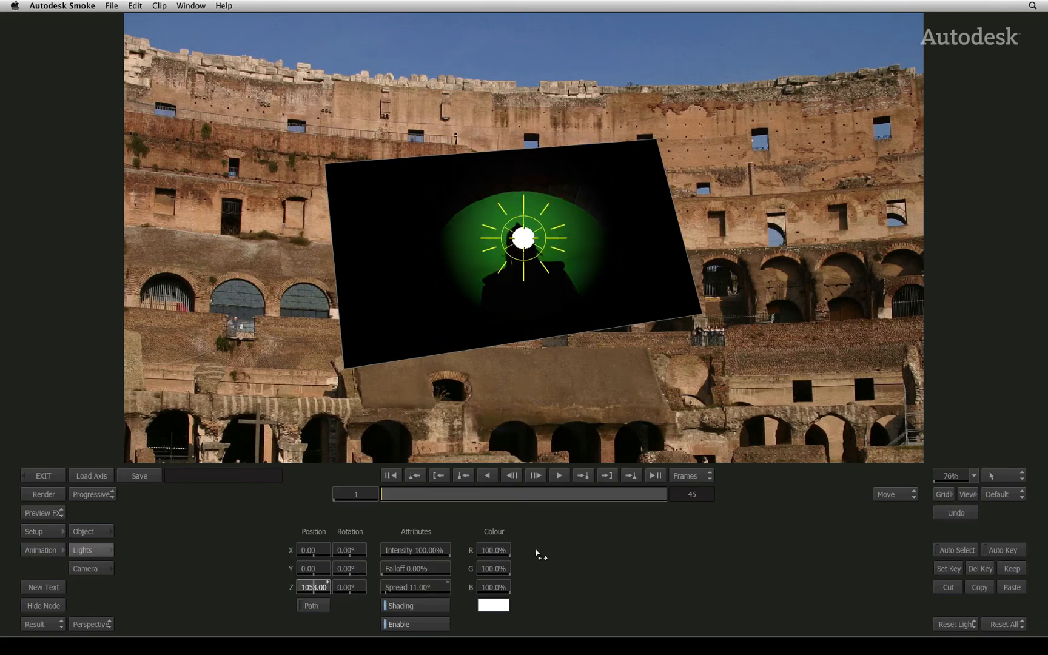
pyautogui.moveTo(525, 237); pyautogui.dragTo(283, 237)
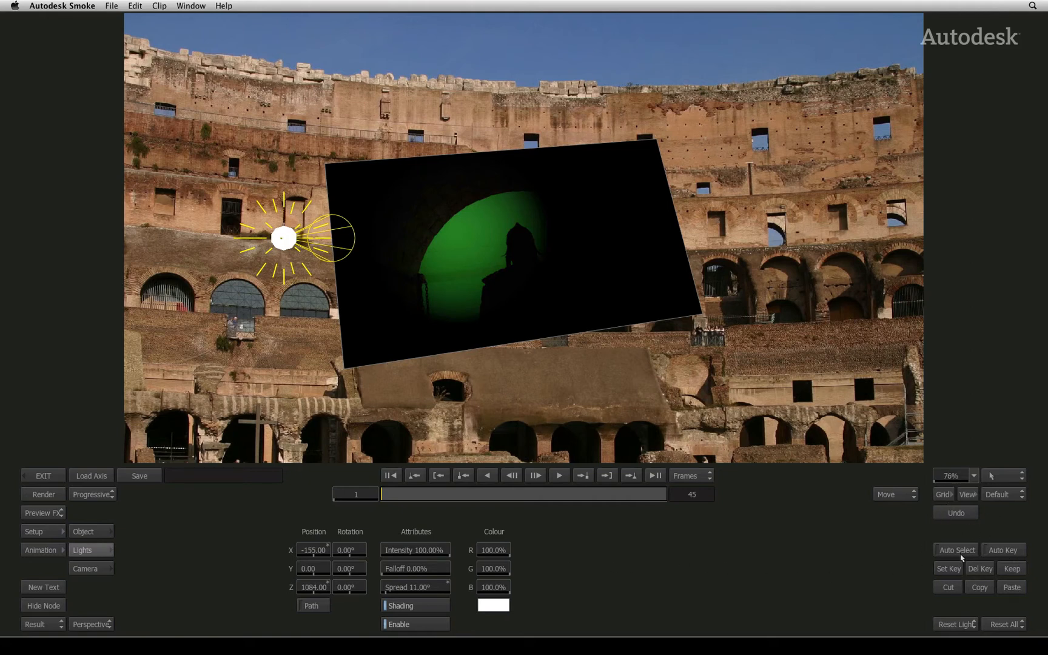
pyautogui.moveTo(922, 622)
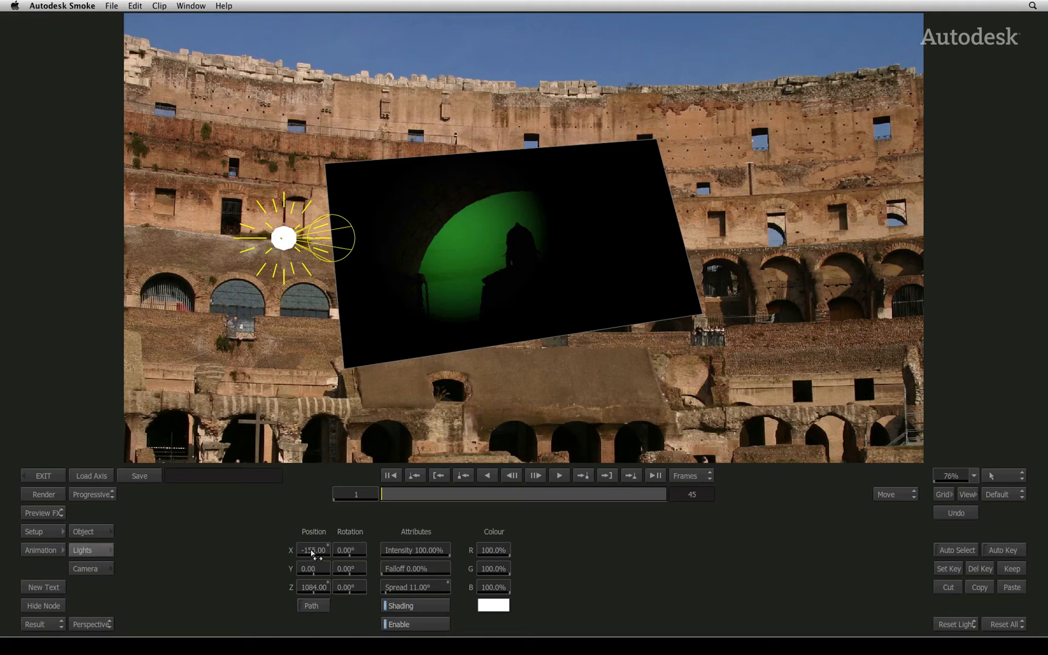
# - Drag the light's Position X to about -155, moving it left of the layer
pyautogui.moveTo(283, 237); pyautogui.dragTo(443, 238)
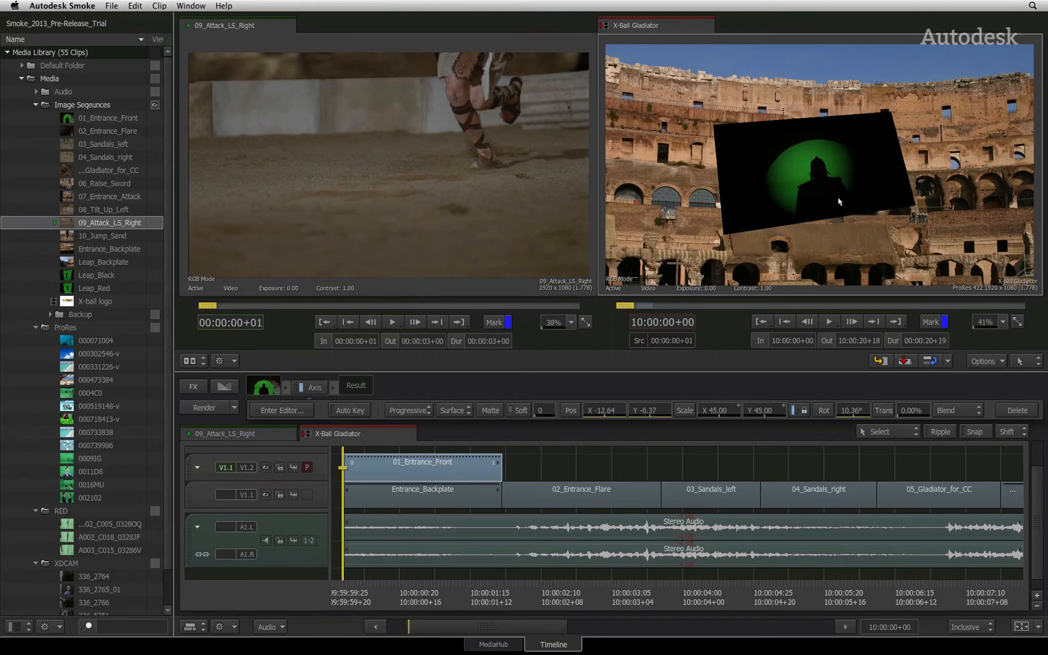
pyautogui.moveTo(348, 590)
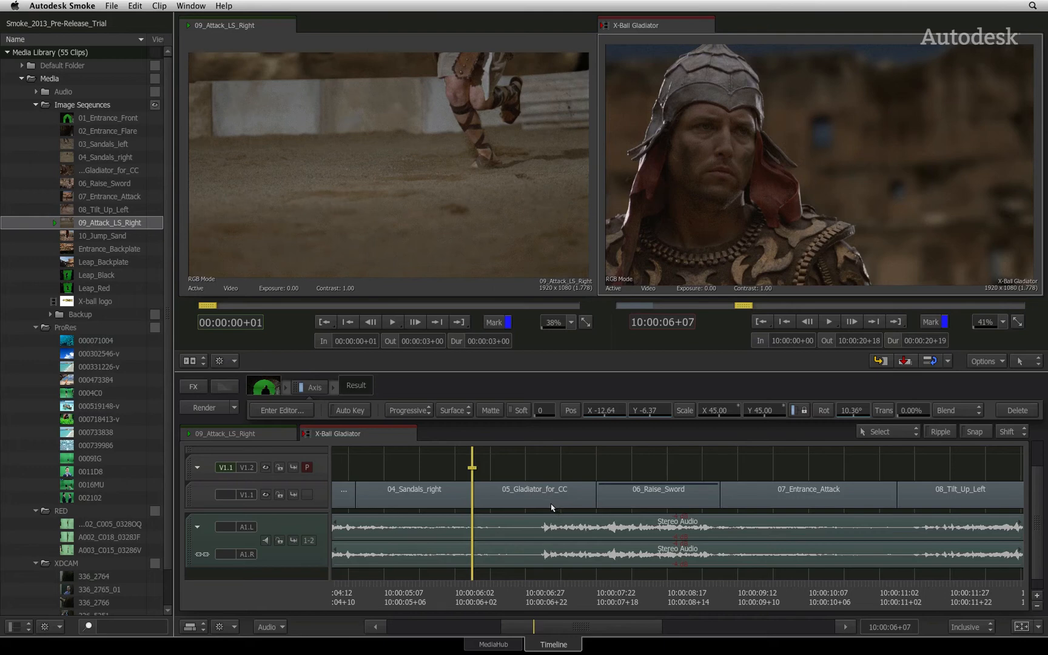
# - Switch to the MediaHub media browser to browse files for import
pyautogui.click(492, 643)
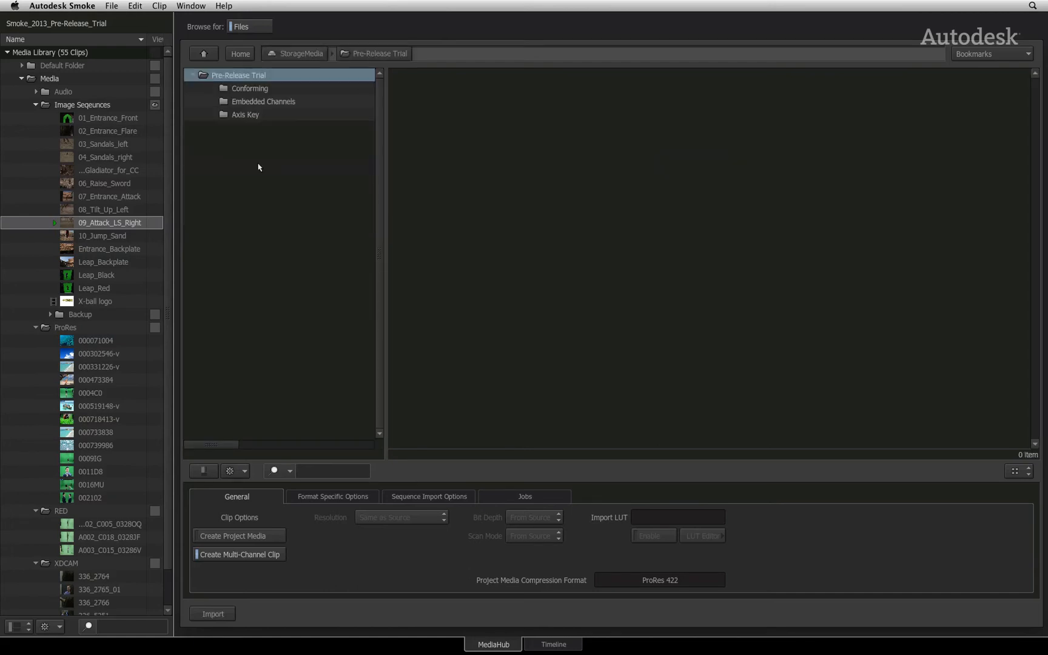
# - Open the Axis Key folder in the media browser
pyautogui.doubleClick(245, 114)
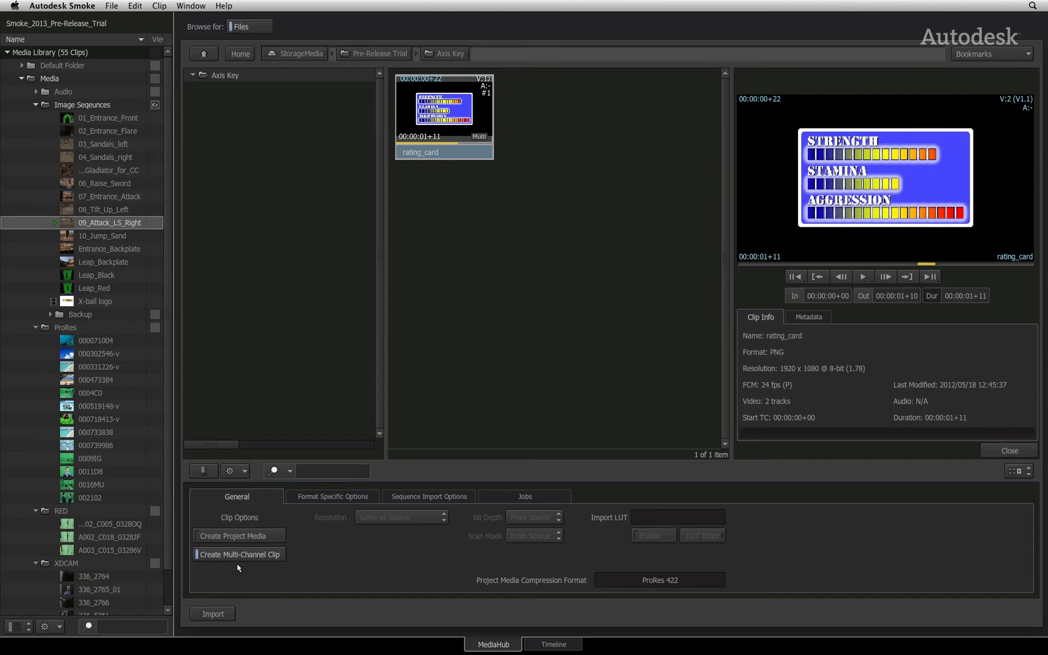
pyautogui.moveTo(274, 569)
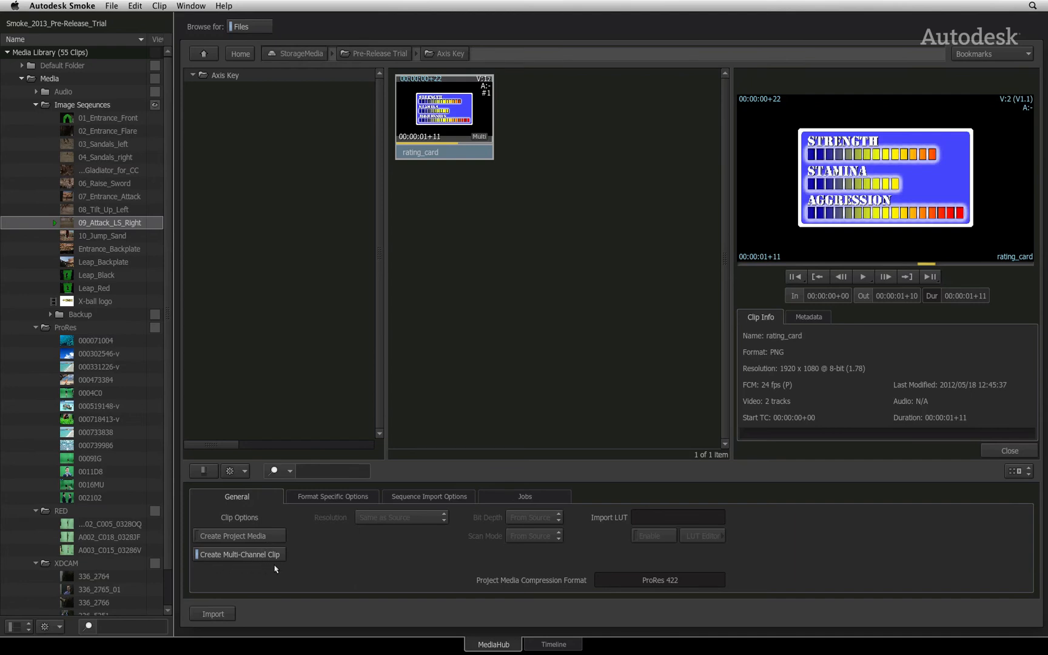
pyautogui.moveTo(273, 569)
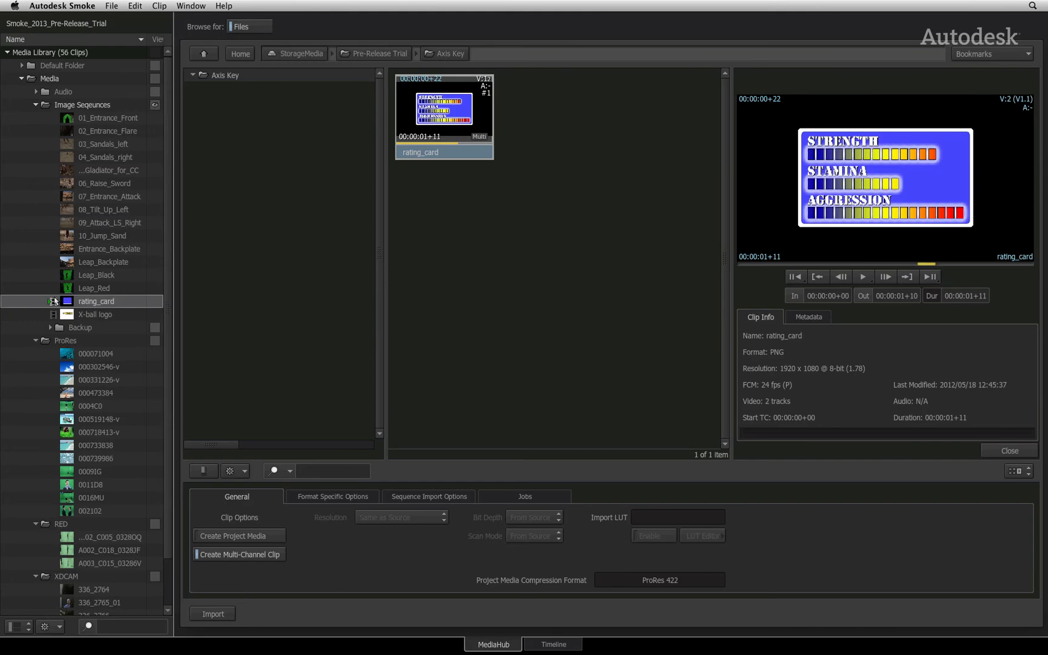
pyautogui.moveTo(110, 308)
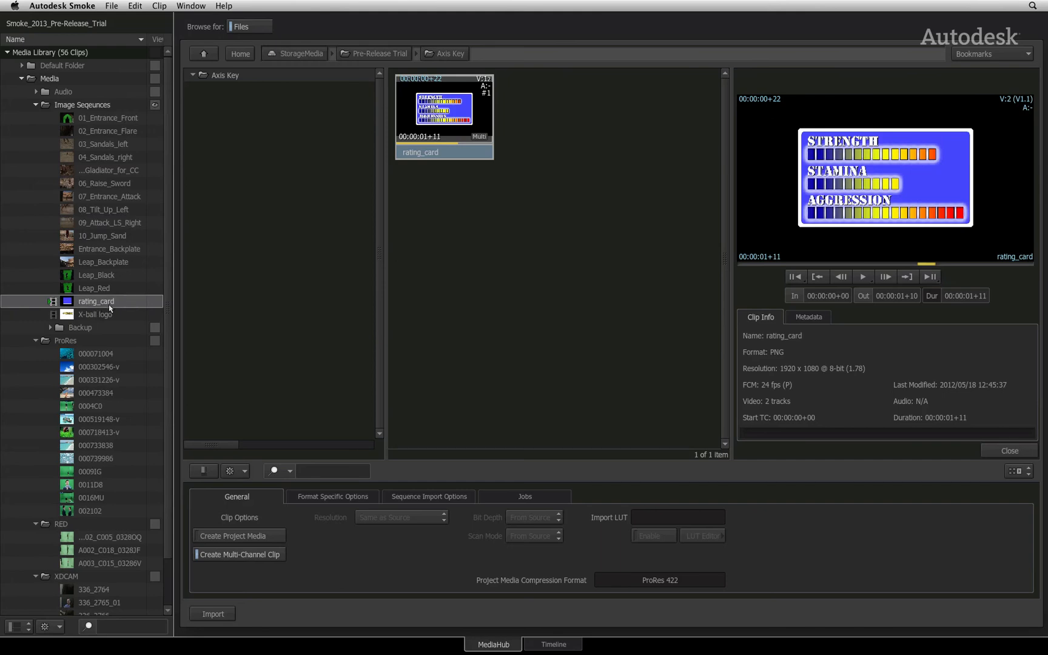
pyautogui.moveTo(123, 302)
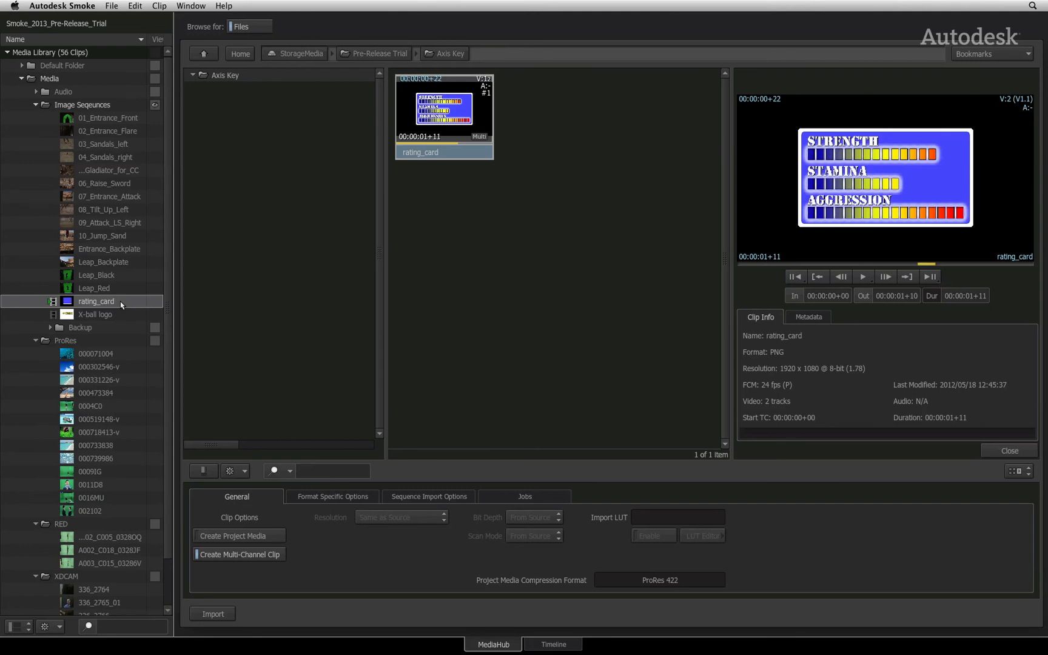
pyautogui.moveTo(131, 327)
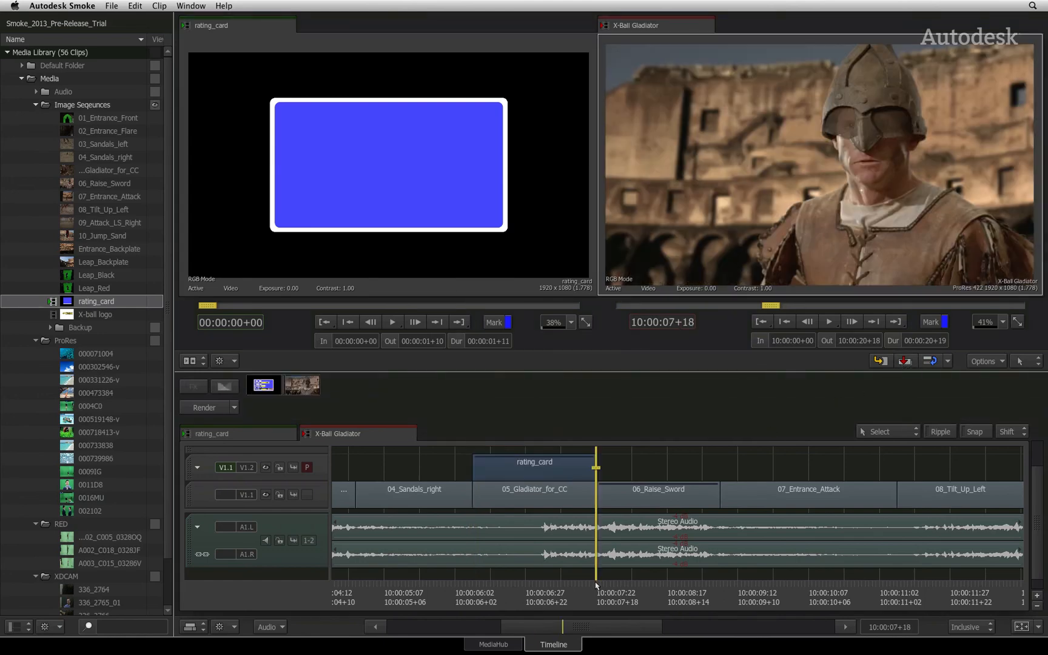
# - Scrub to a frame showing rating_card over the gladiator close-up and add an Axis effect to it
pyautogui.moveTo(595, 578); pyautogui.dragTo(498, 577)
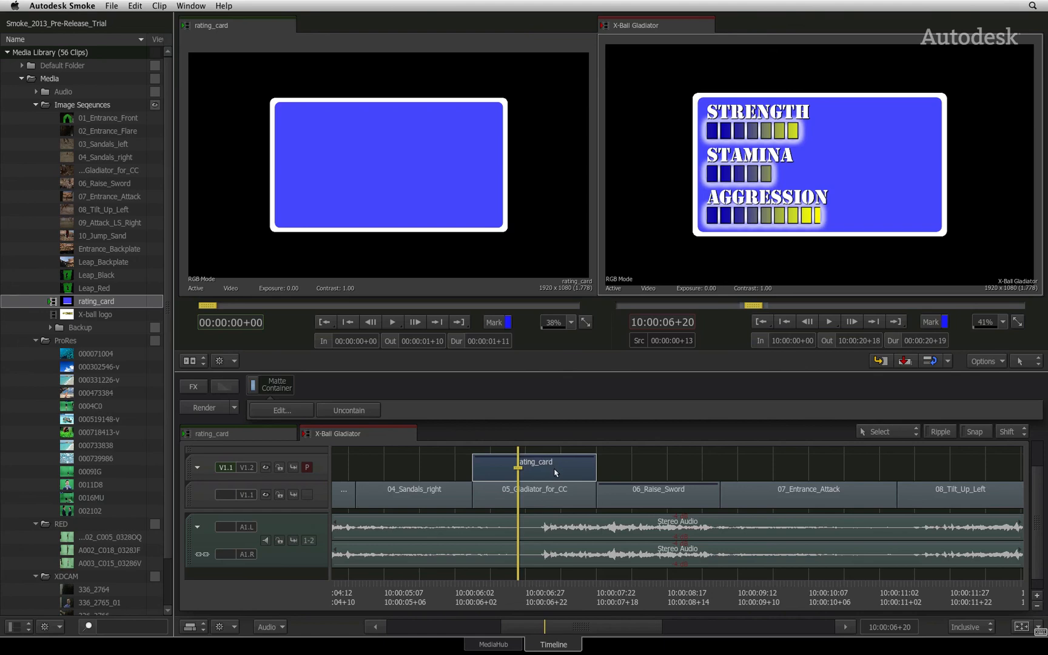
pyautogui.rightClick(533, 464)
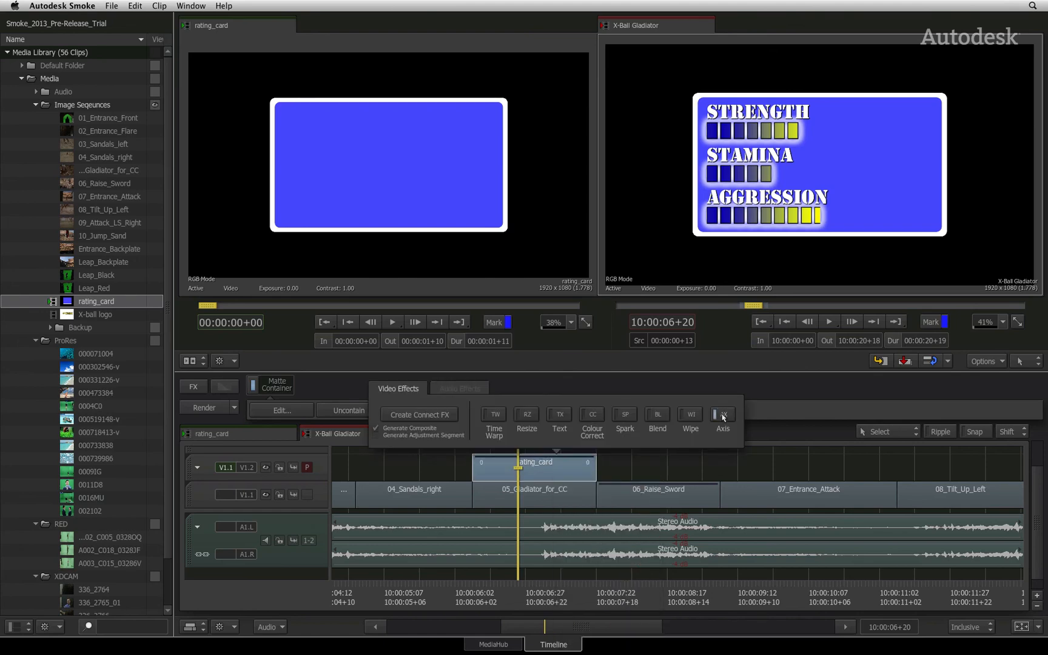
pyautogui.click(722, 418)
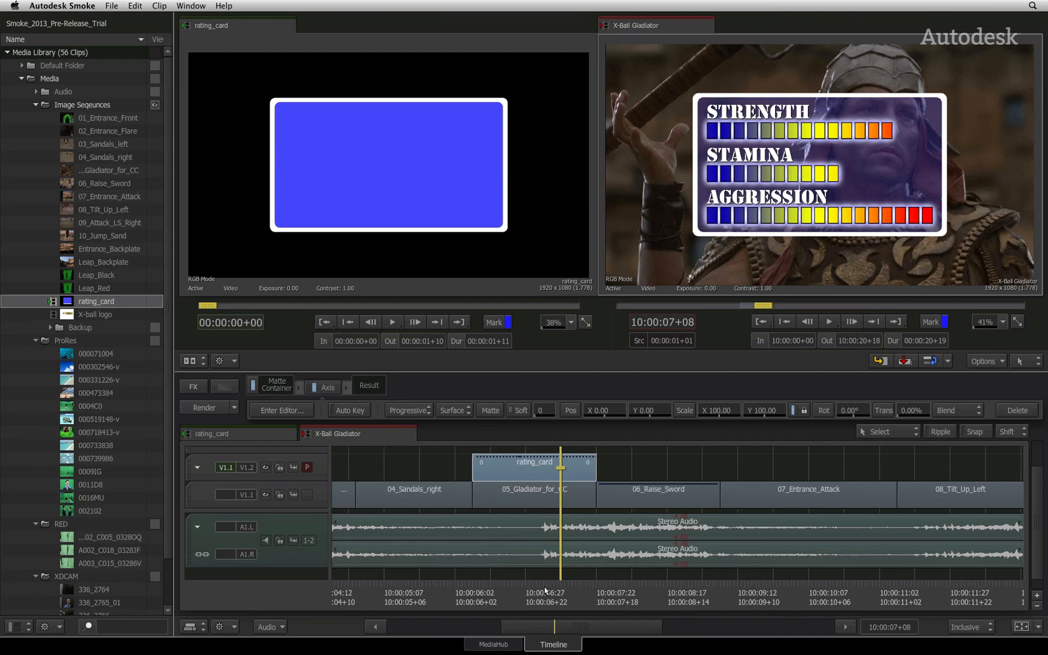
pyautogui.moveTo(548, 593)
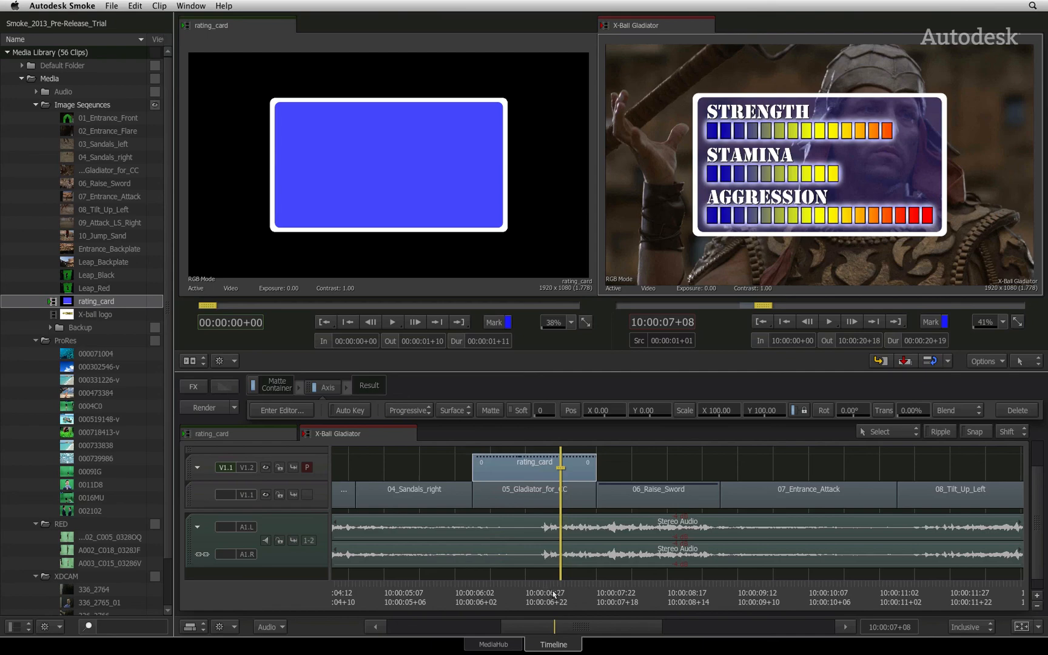